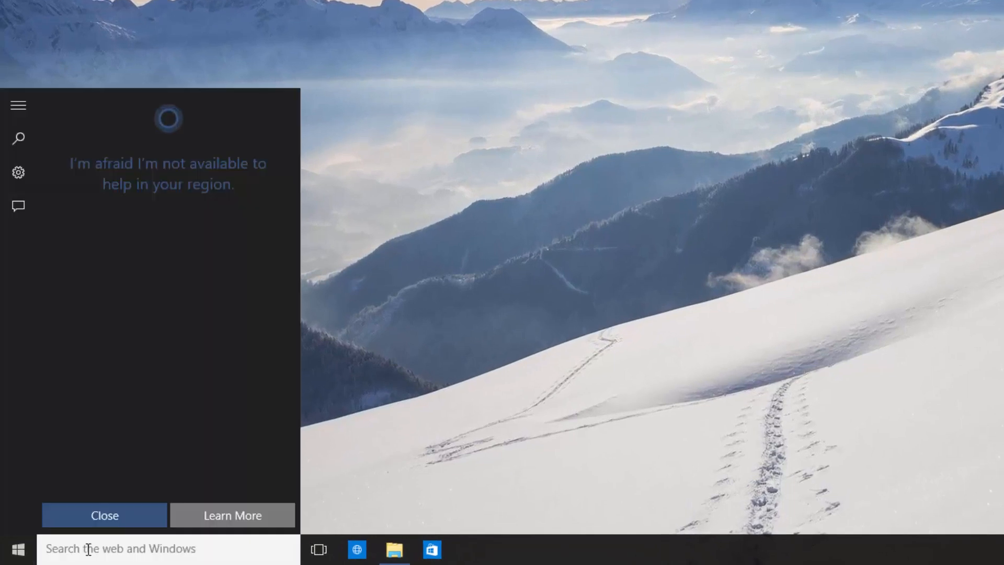
Enable 'Show hidden files, folders and drives' in File Explorer Options' View settings via Control Panel
type("control panel")
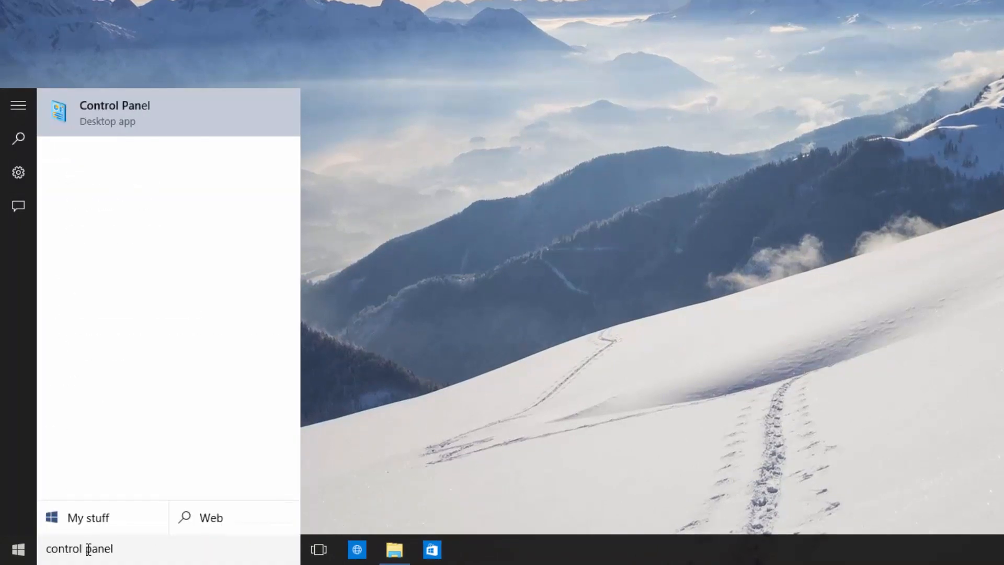
left_click(115, 113)
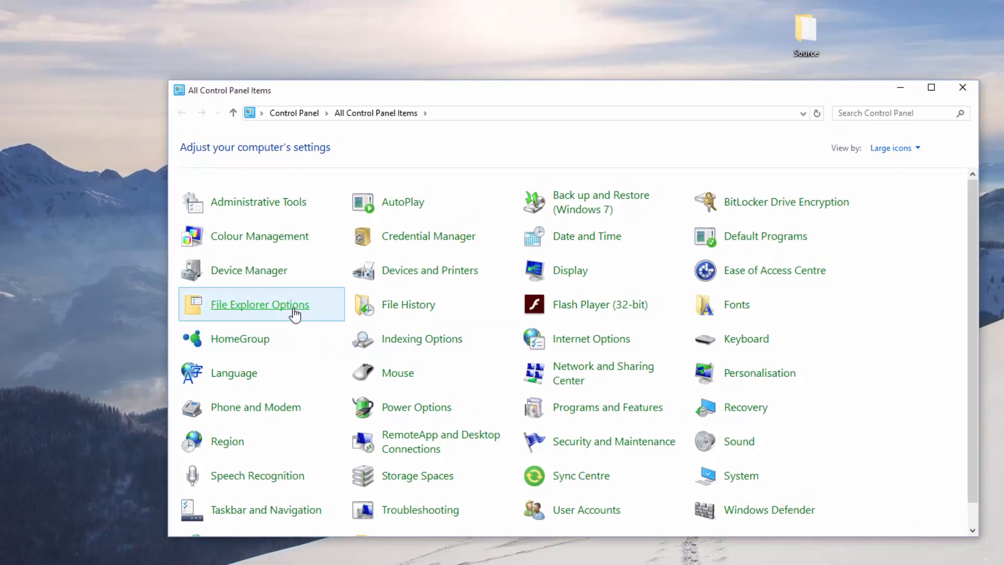
left_click(268, 301)
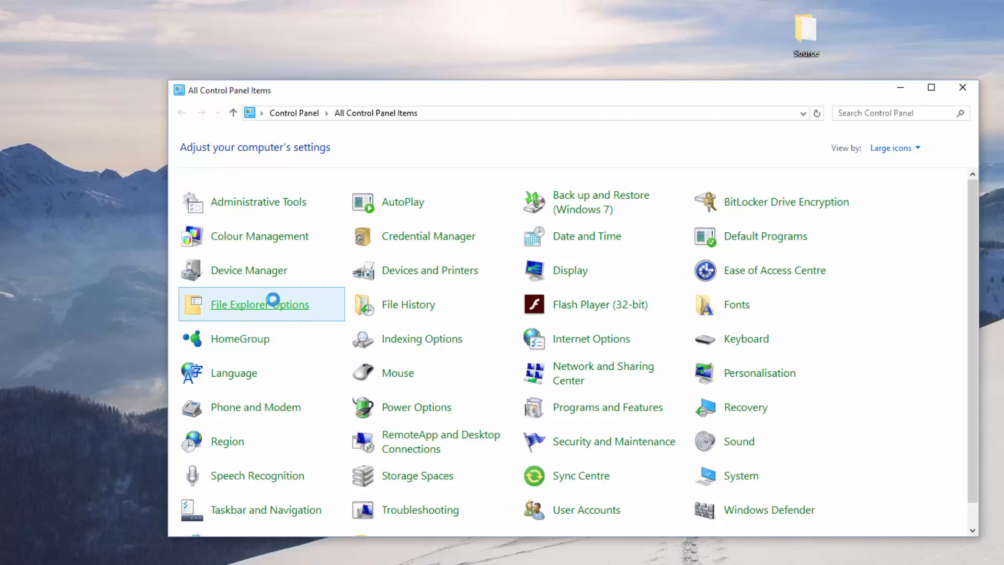
double_click(260, 305)
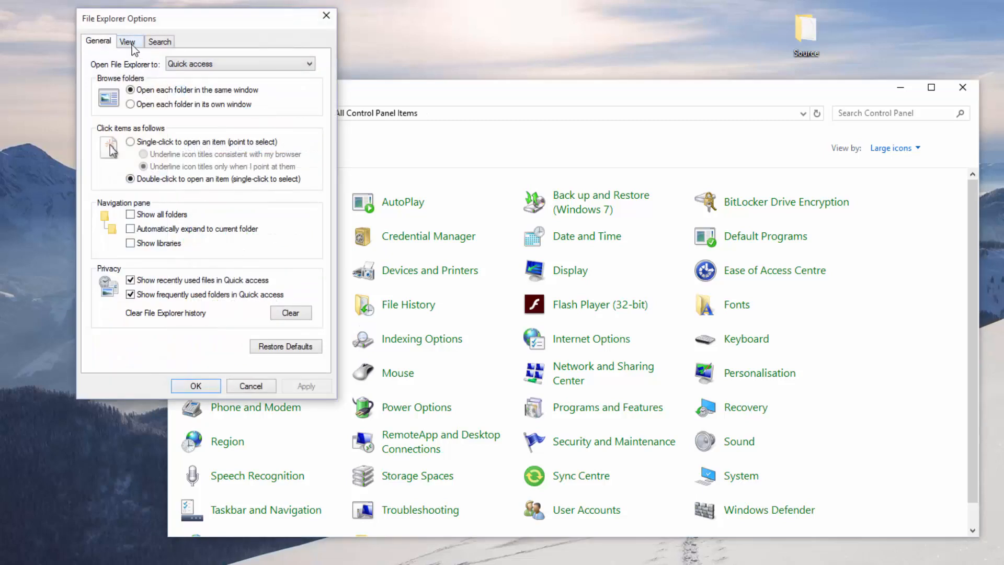
left_click(127, 41)
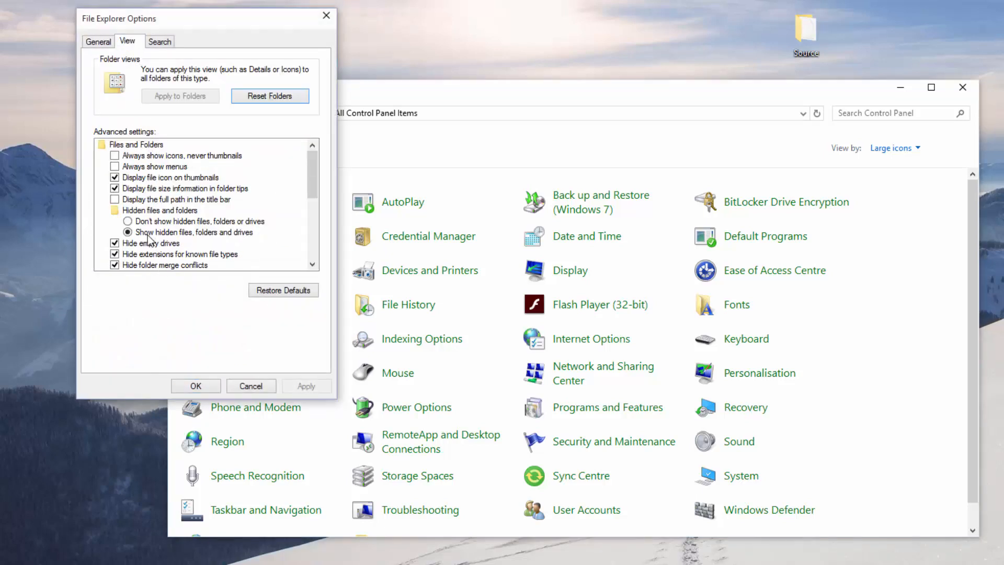
left_click(127, 232)
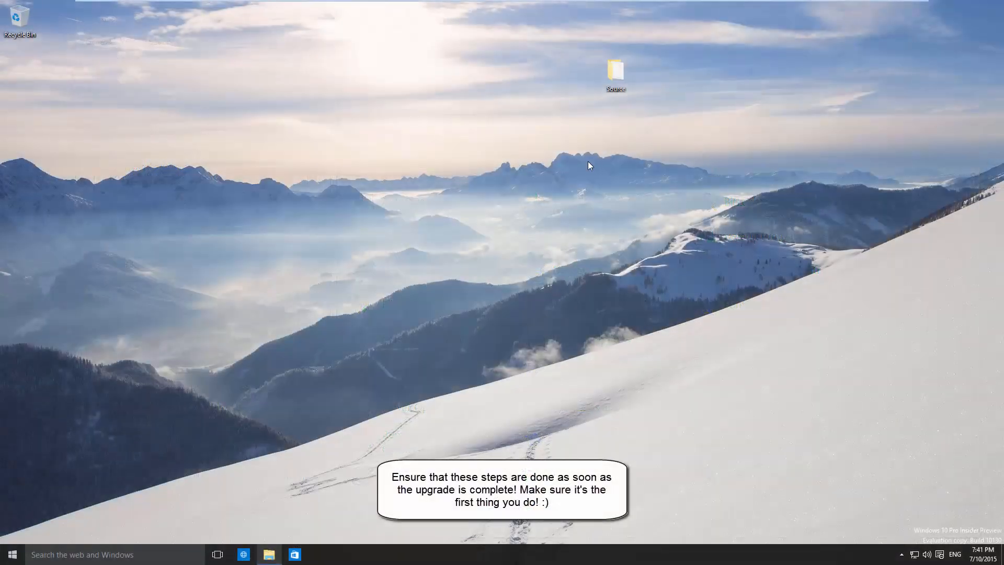
mouse_move(540, 224)
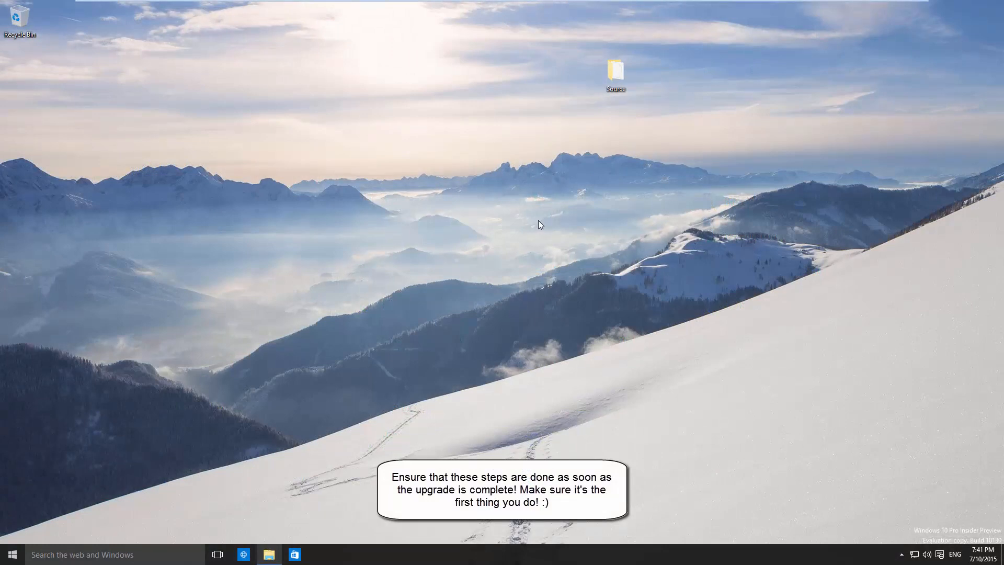
mouse_move(556, 256)
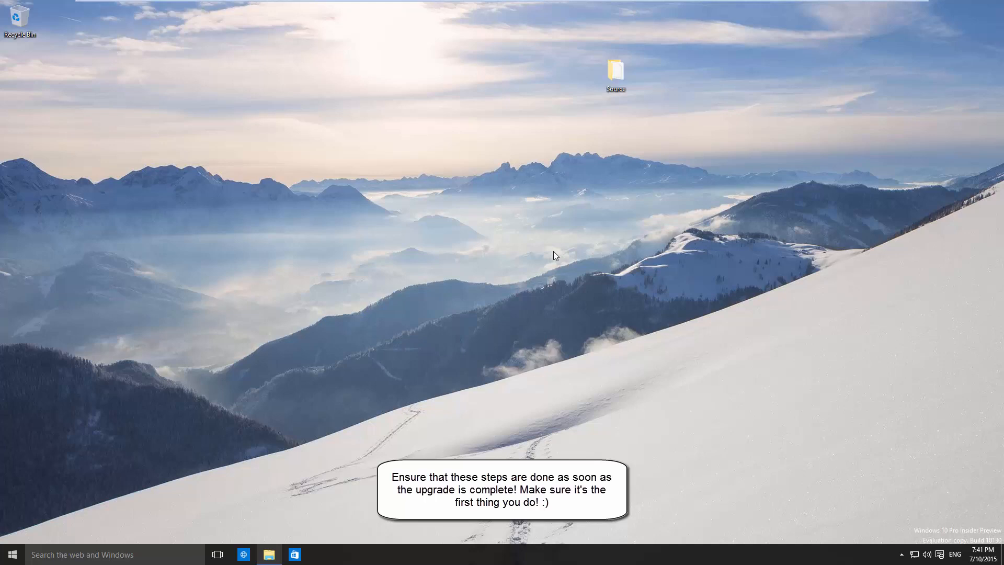
mouse_move(500, 250)
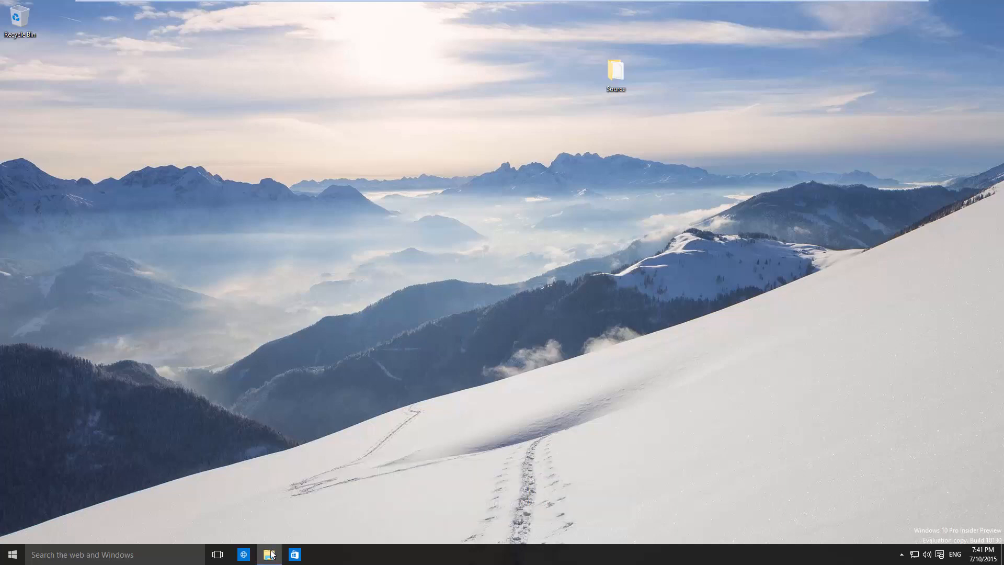
Browse to C:\$Windows.~BT\Sources and scroll through its setup files
left_click(269, 555)
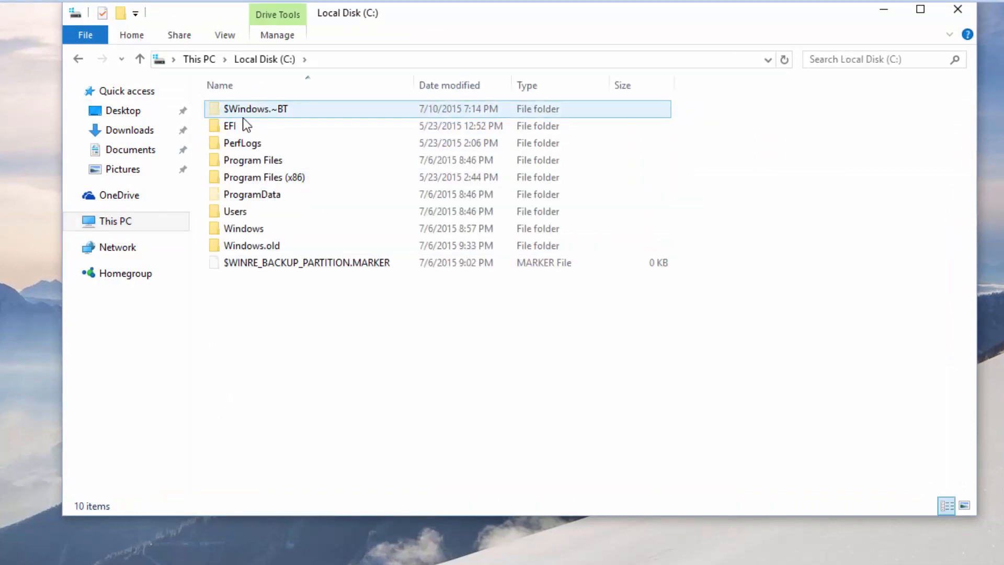
mouse_move(292, 111)
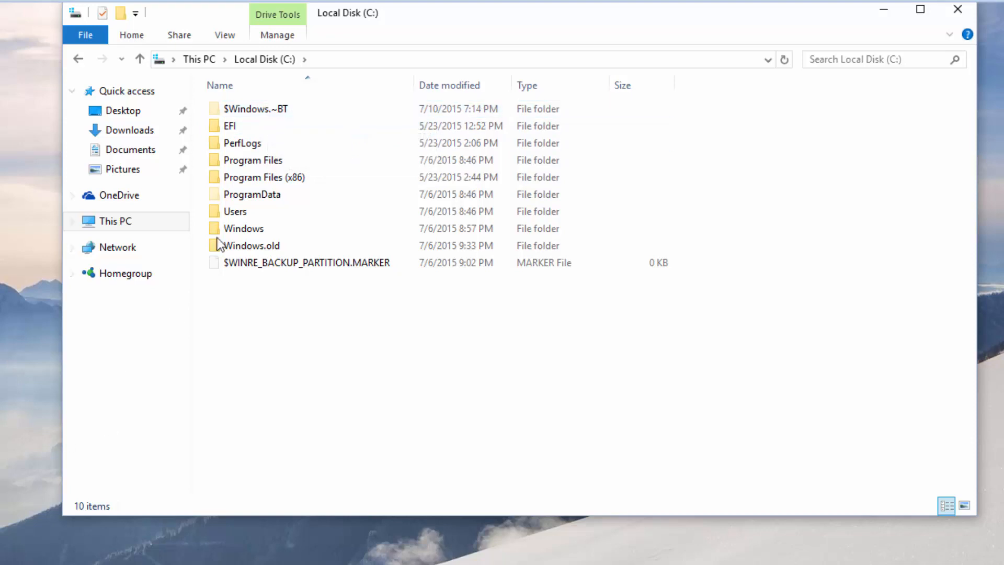
left_click(255, 108)
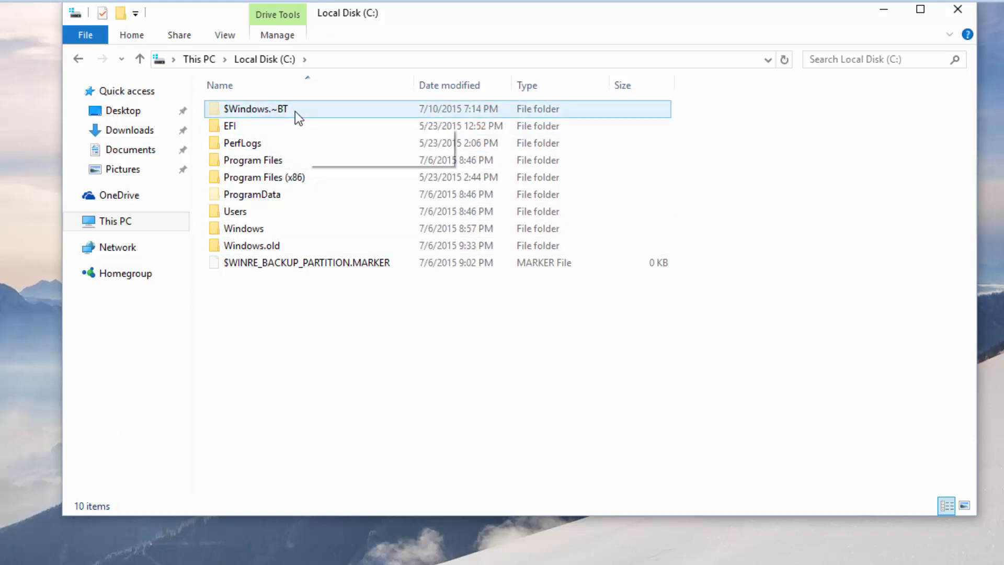
double_click(256, 108)
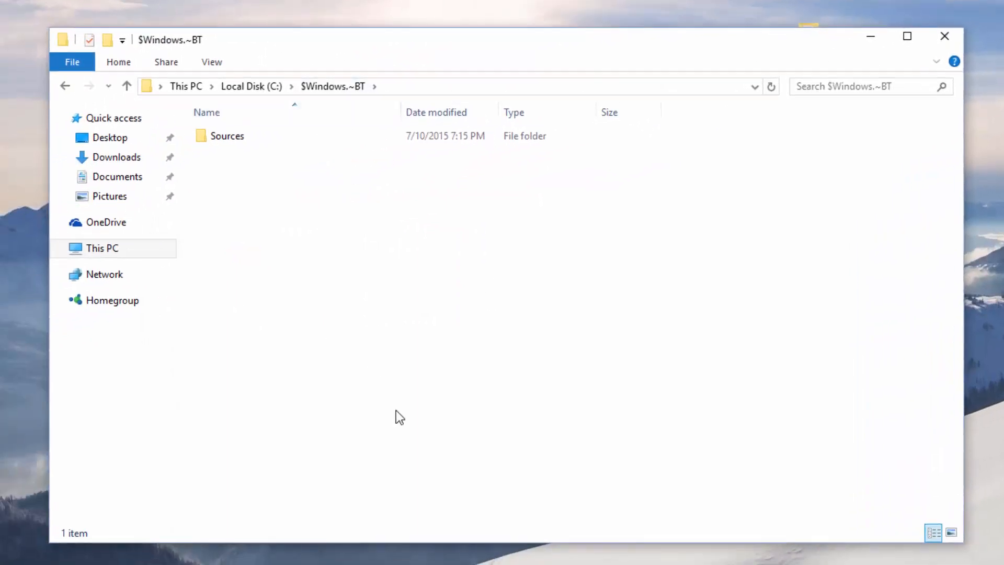
mouse_move(397, 379)
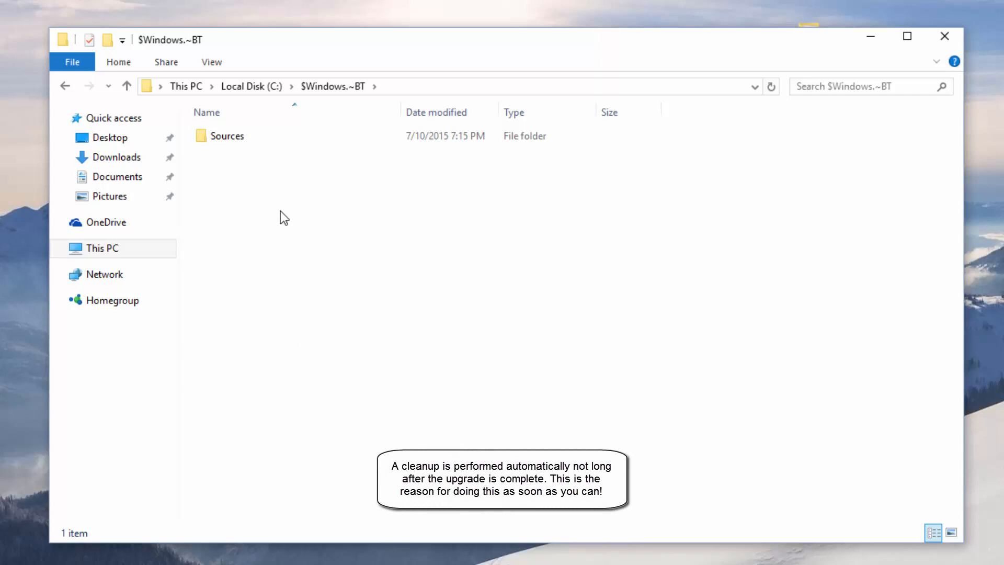
mouse_move(280, 503)
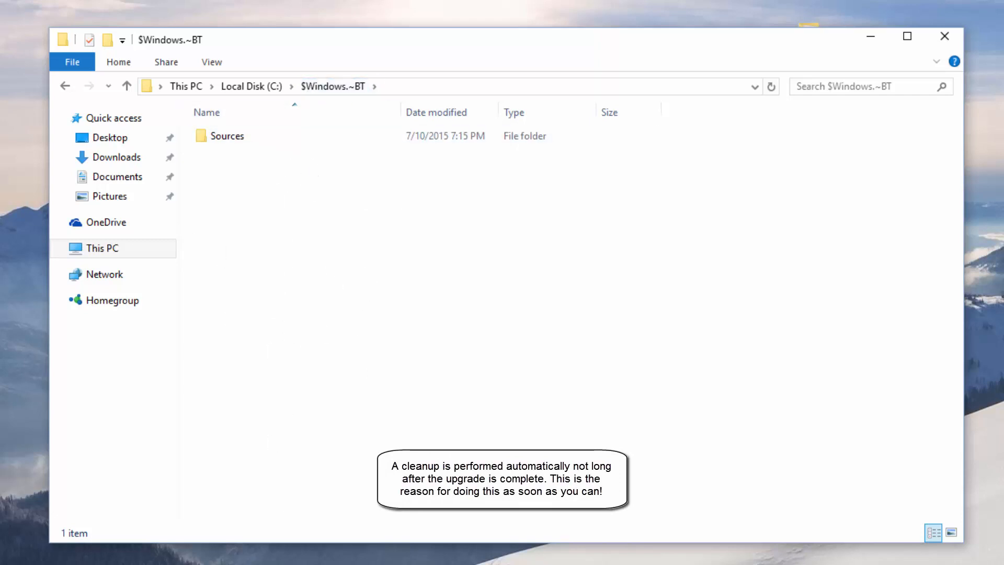
mouse_move(260, 171)
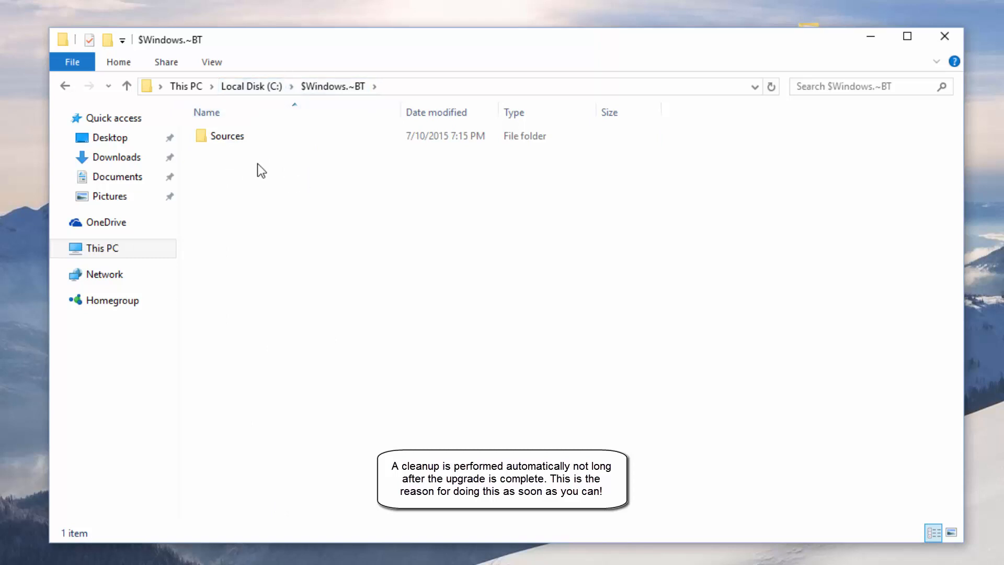
double_click(228, 135)
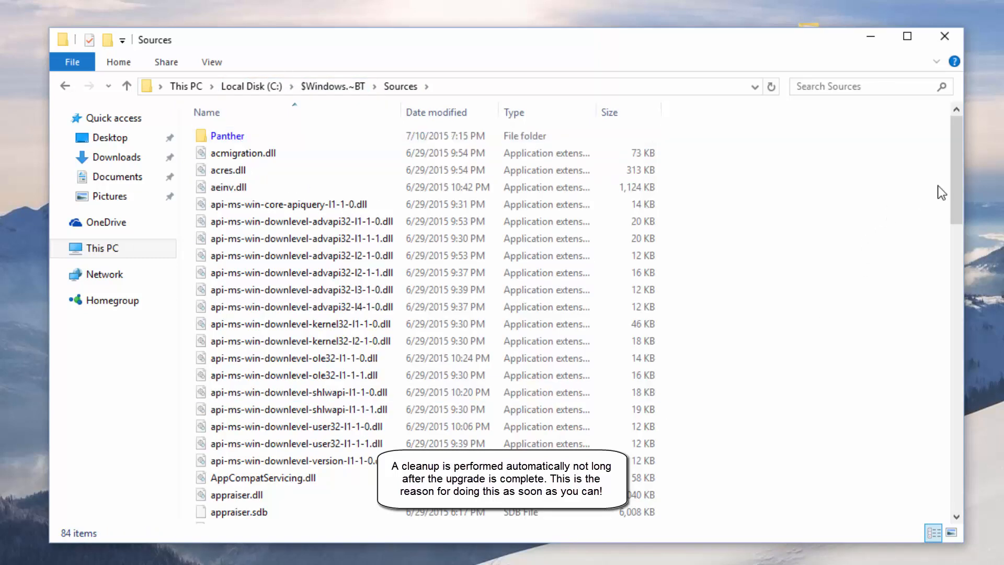
scroll("down", 3)
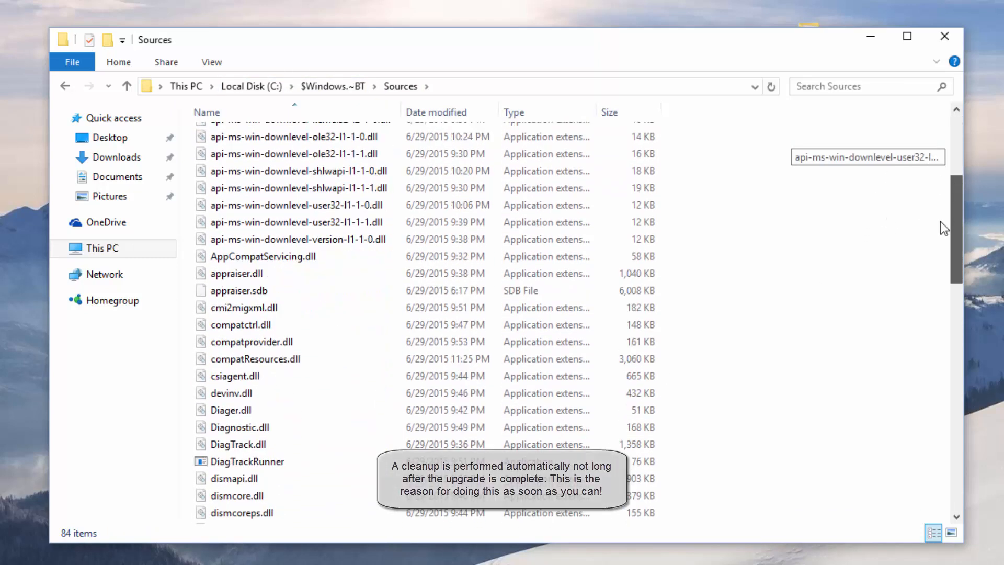
scroll("down", 3)
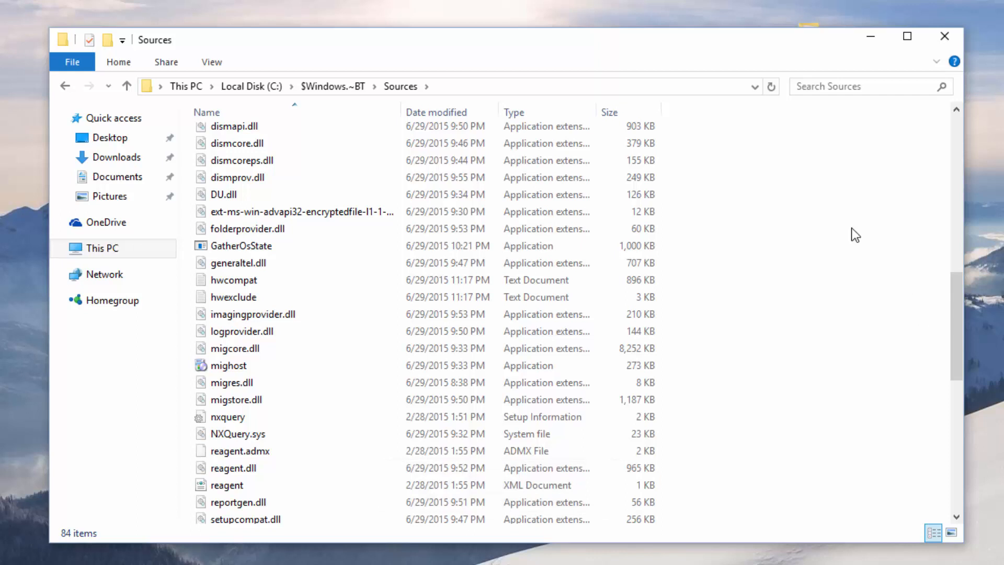
left_click(252, 314)
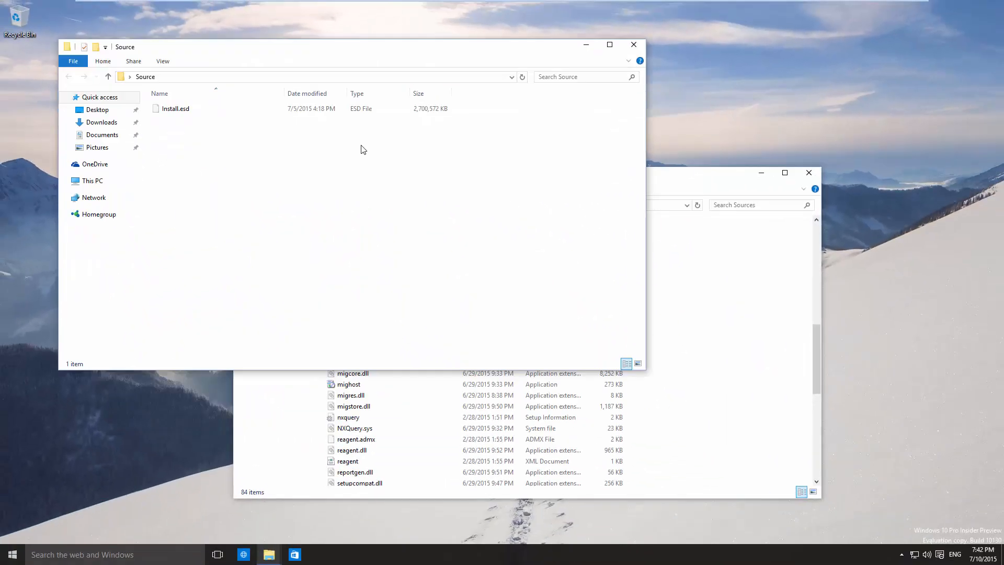
mouse_move(236, 121)
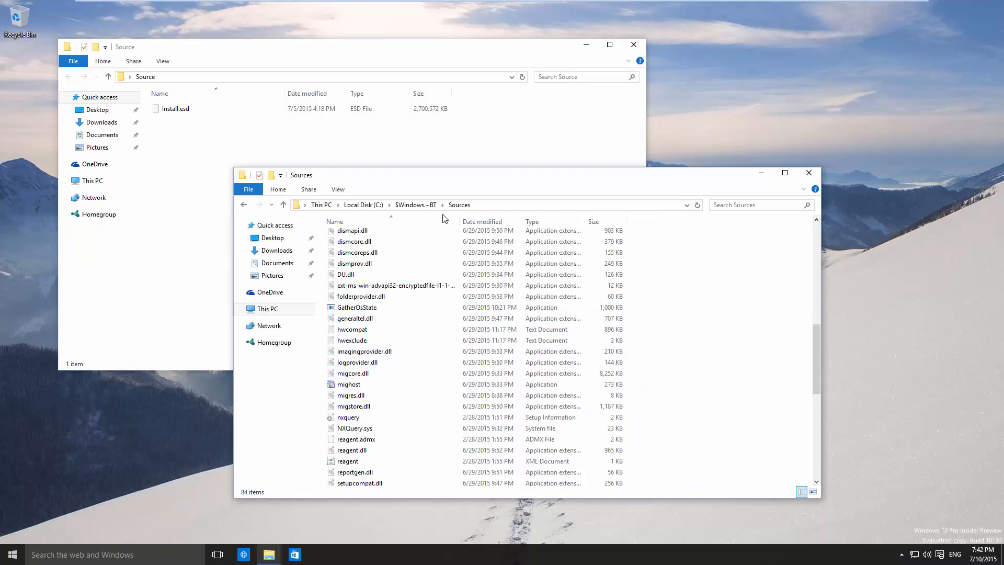
scroll("down", 3)
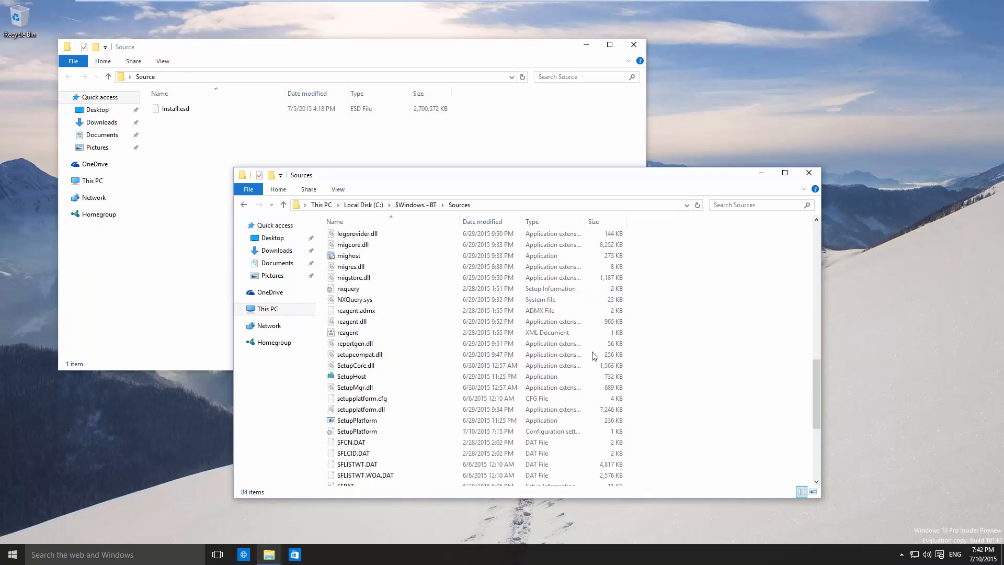
left_click(359, 355)
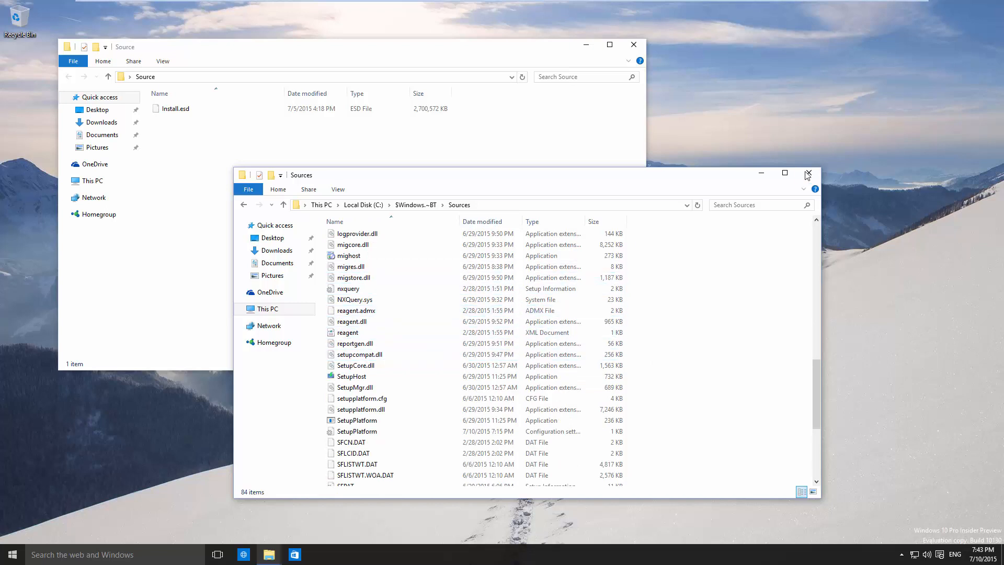
left_click(808, 174)
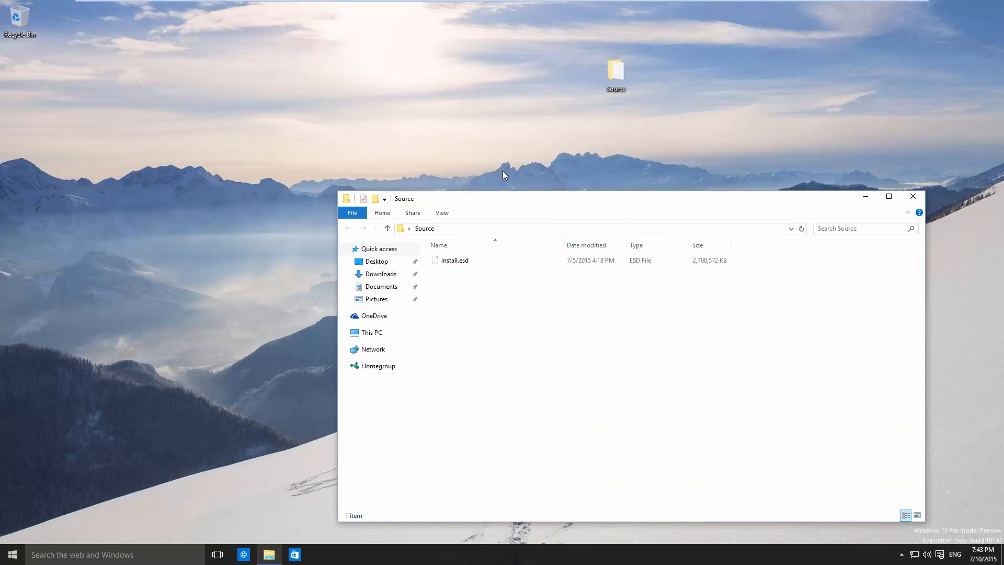
mouse_move(503, 306)
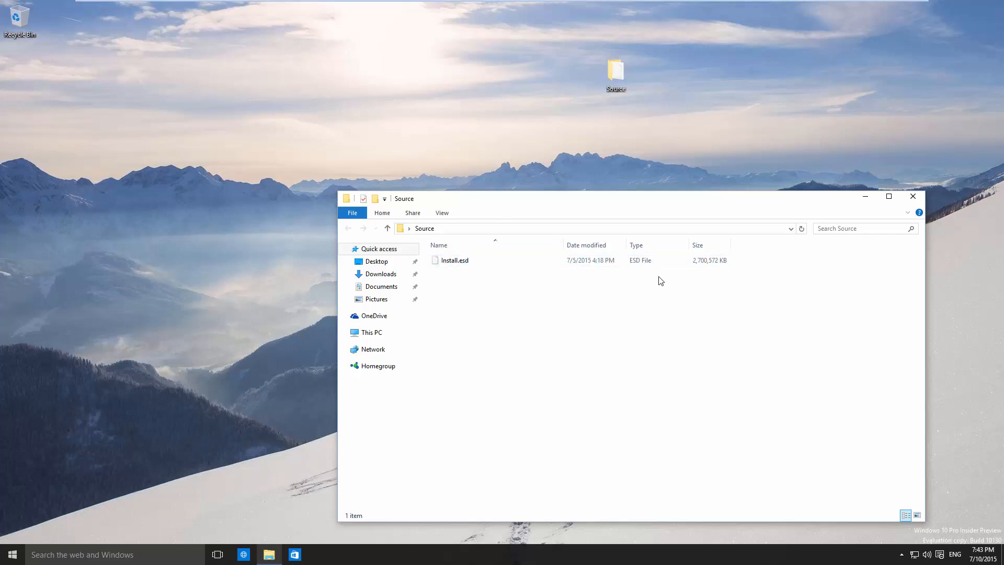
left_click(455, 260)
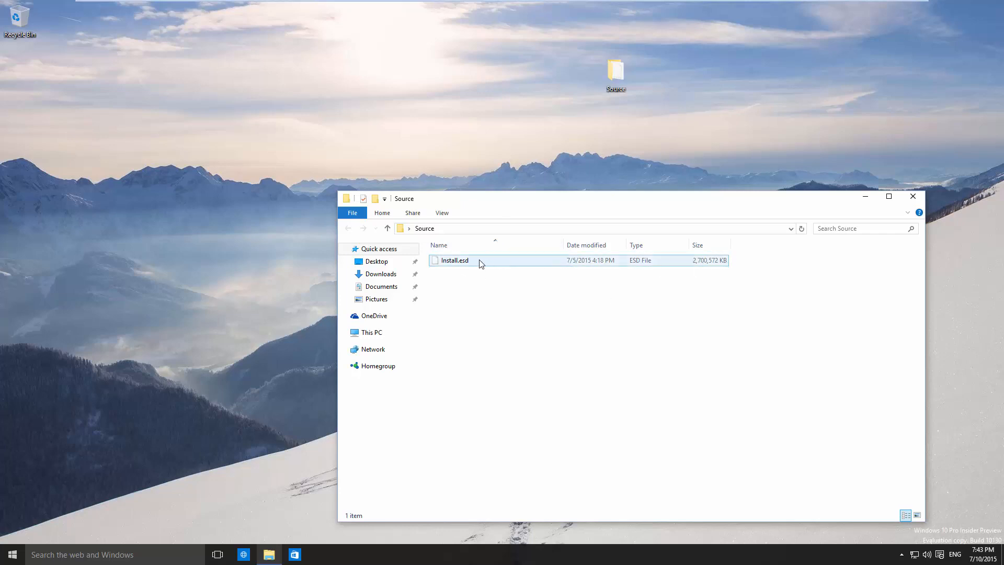
left_click(487, 270)
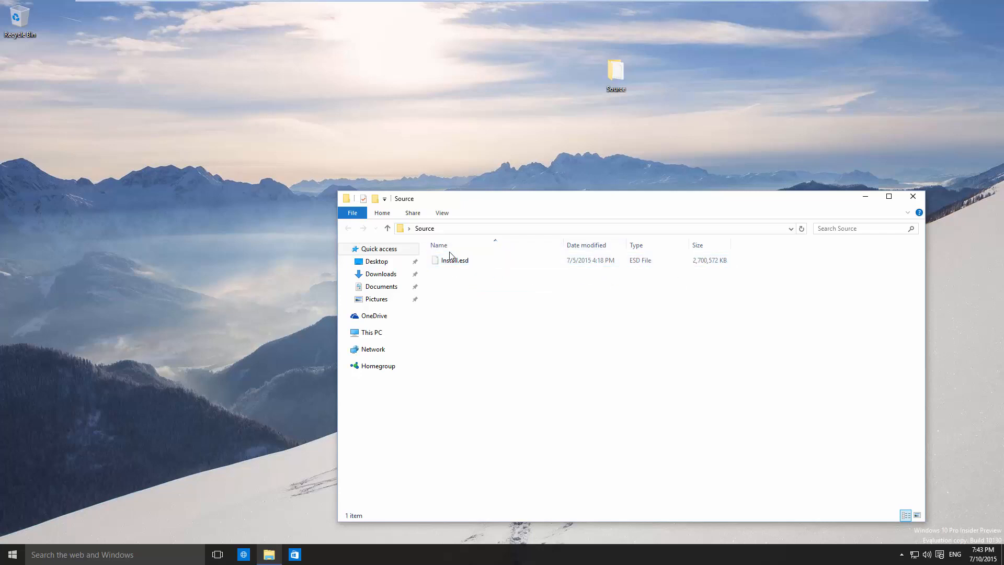
mouse_move(477, 275)
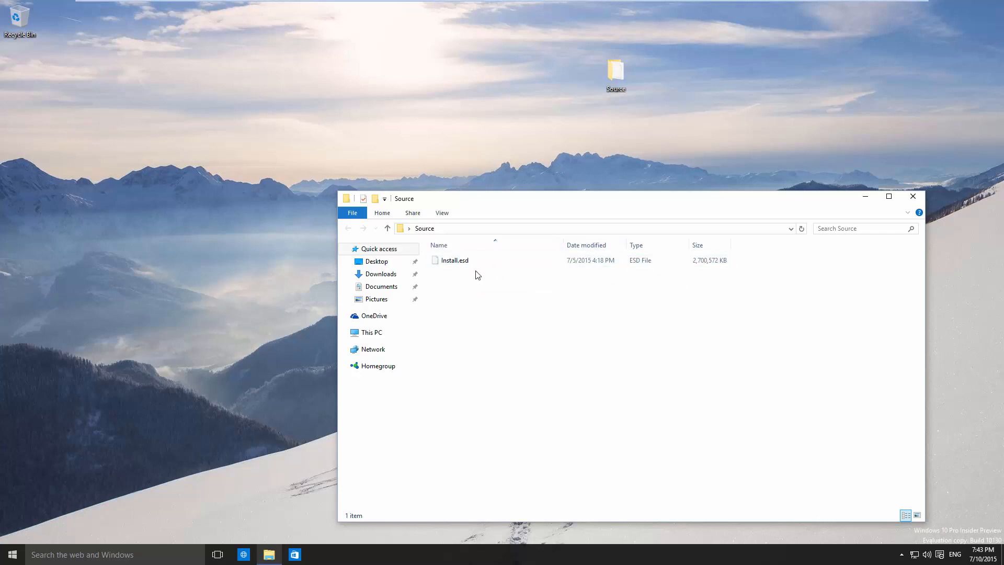
left_click(376, 262)
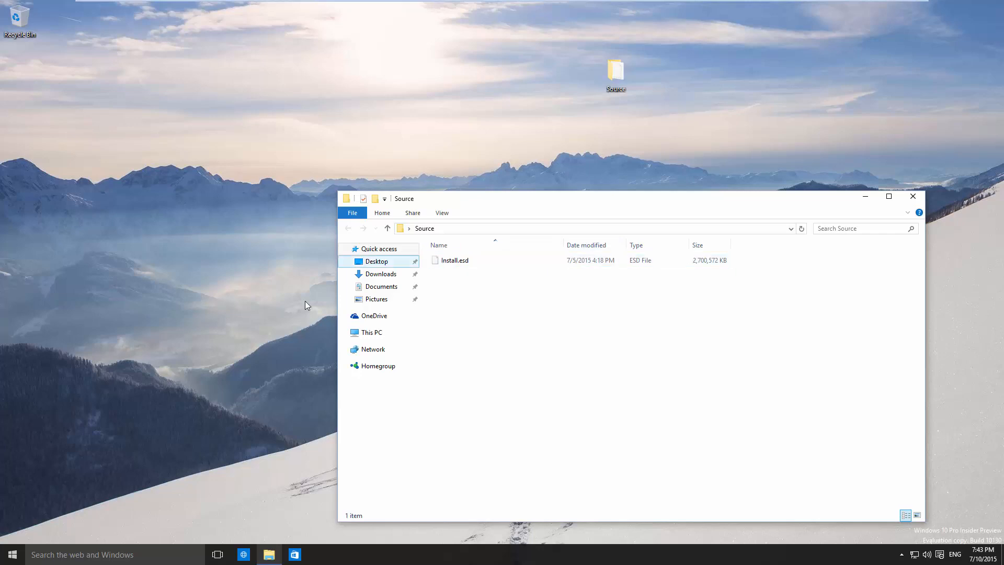
left_click(242, 554)
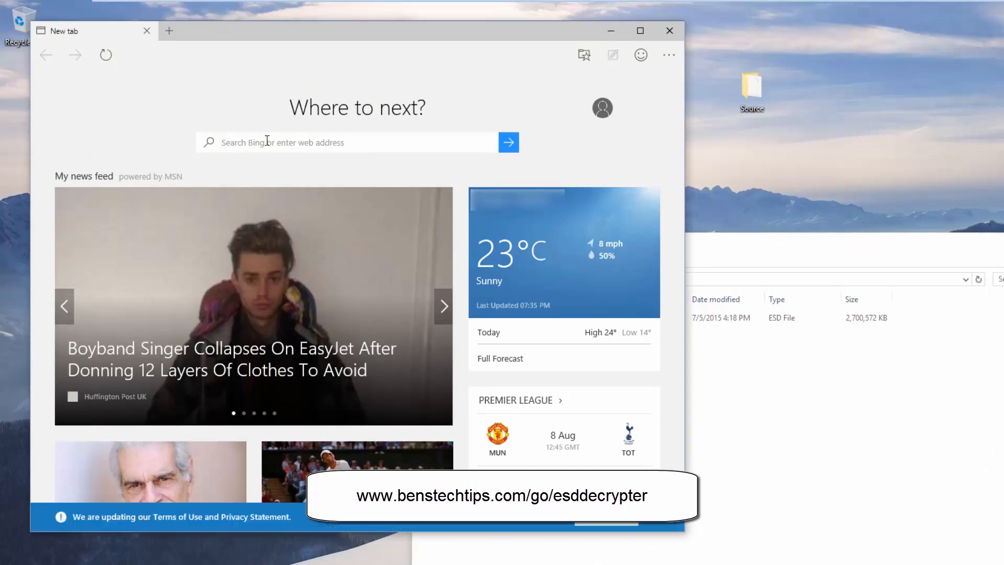
left_click(444, 305)
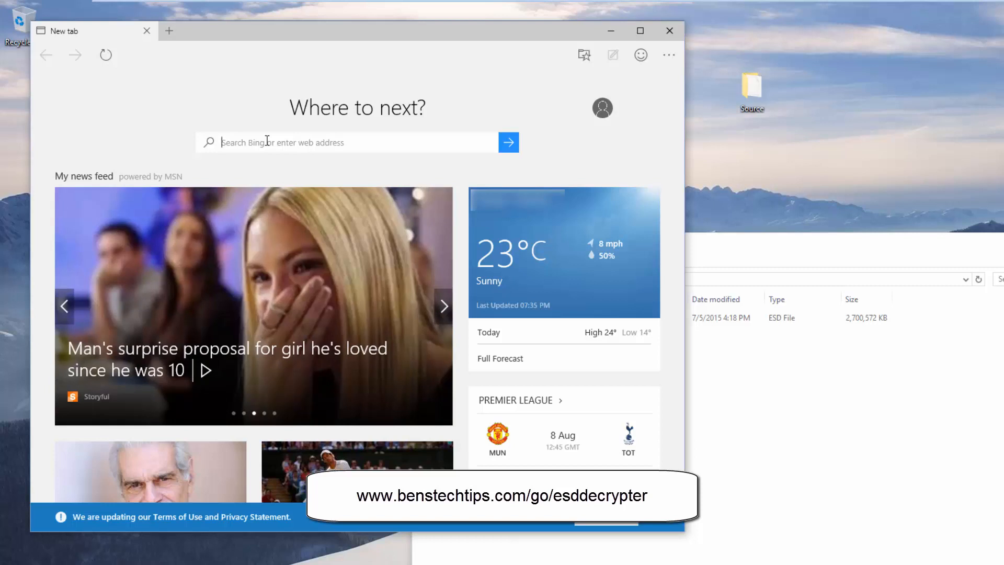
type("www.benstechtips.com/go/esddecrypter")
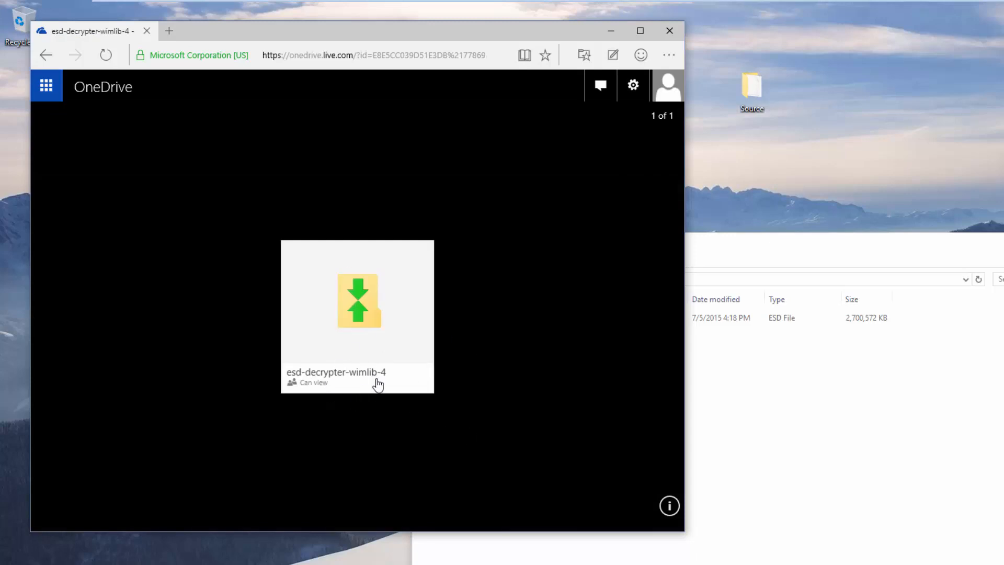
mouse_move(425, 373)
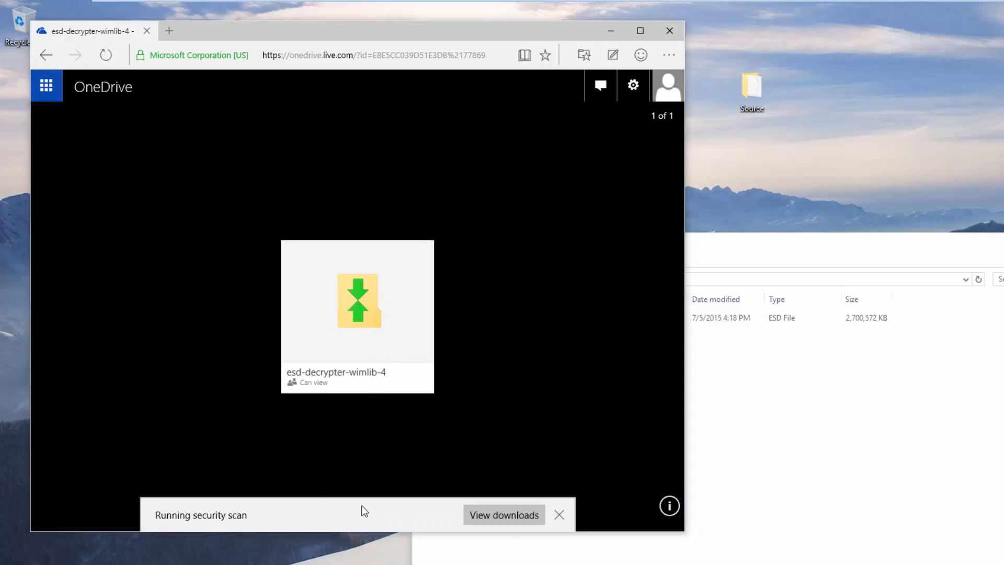
Cut esd-decrypter-wimlib-4.7z from Downloads and paste it into the Source folder beside Install.esd
left_click(504, 515)
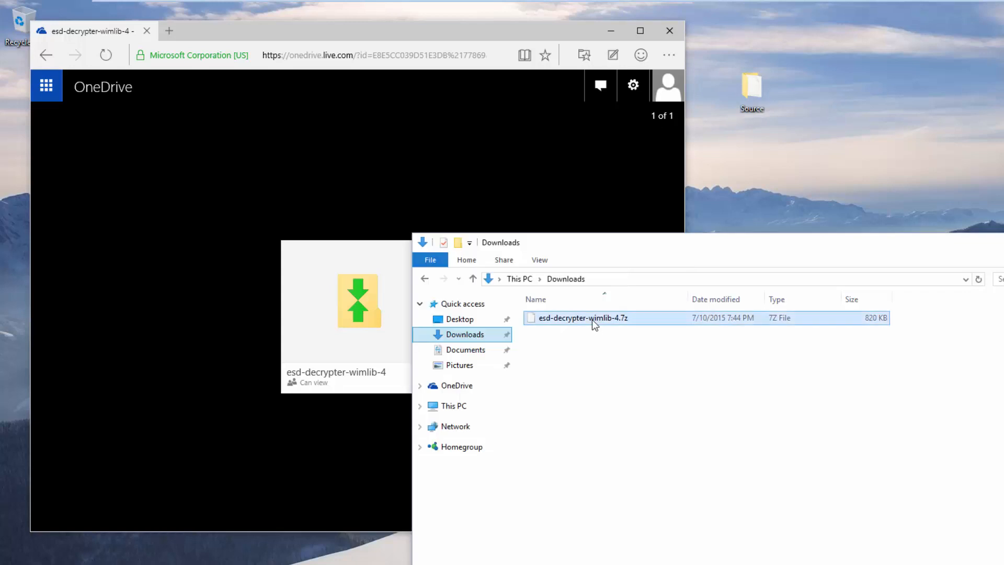
right_click(582, 318)
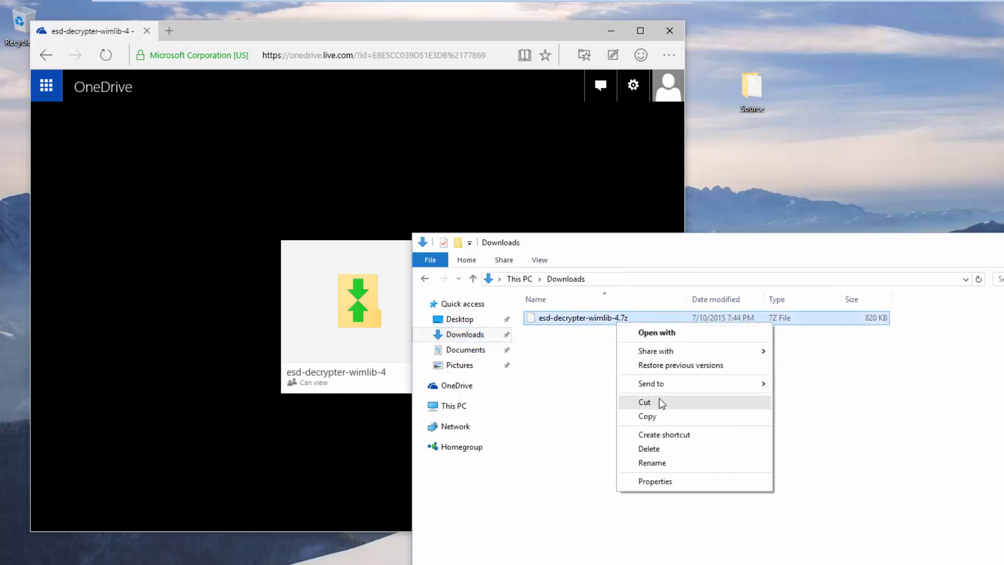
left_click(453, 406)
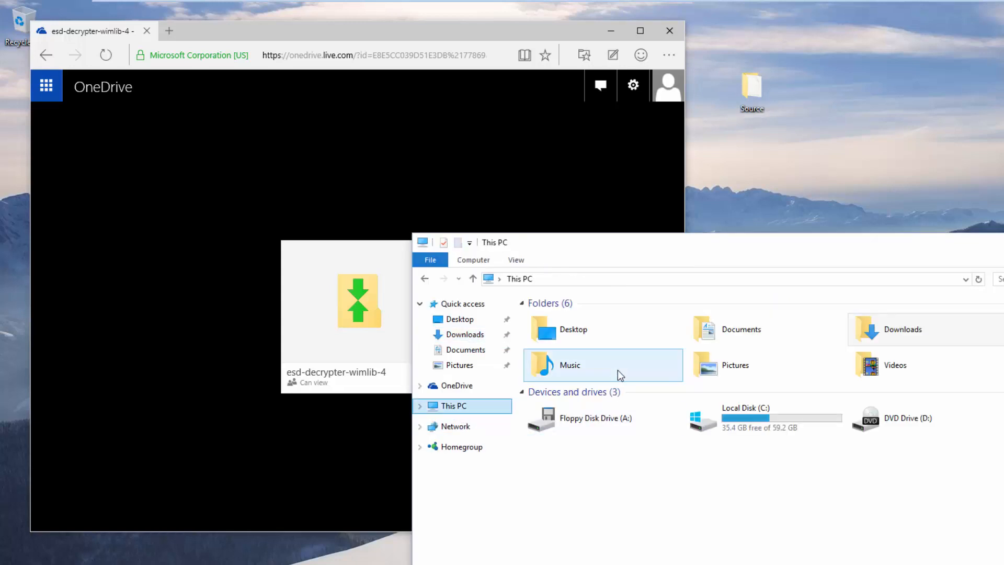
right_click(679, 416)
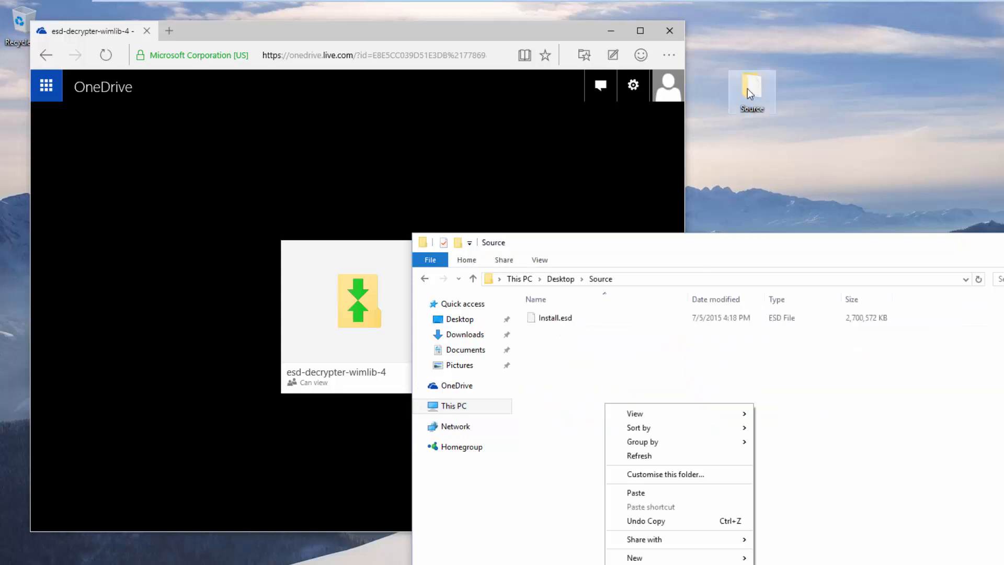
left_click(636, 493)
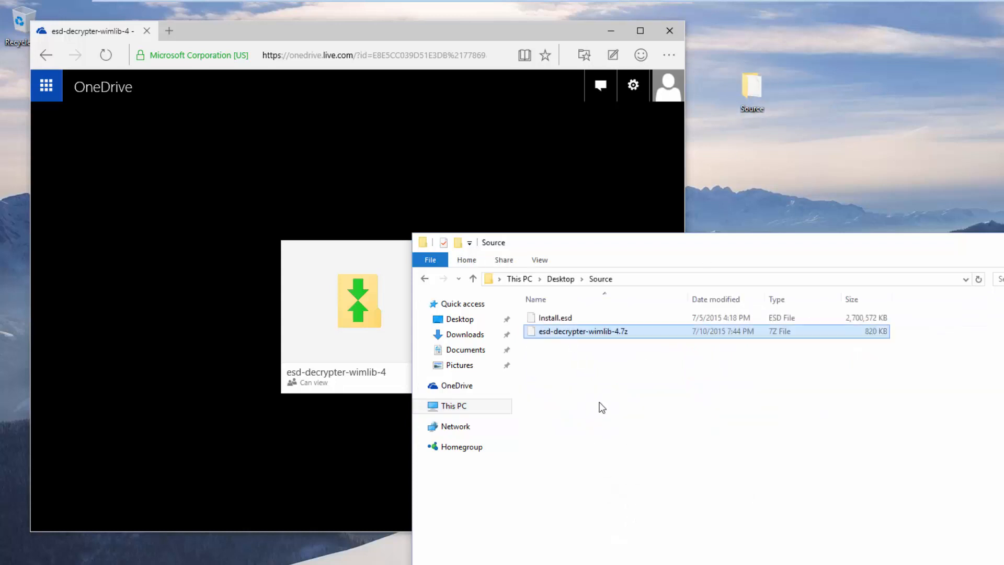
right_click(580, 332)
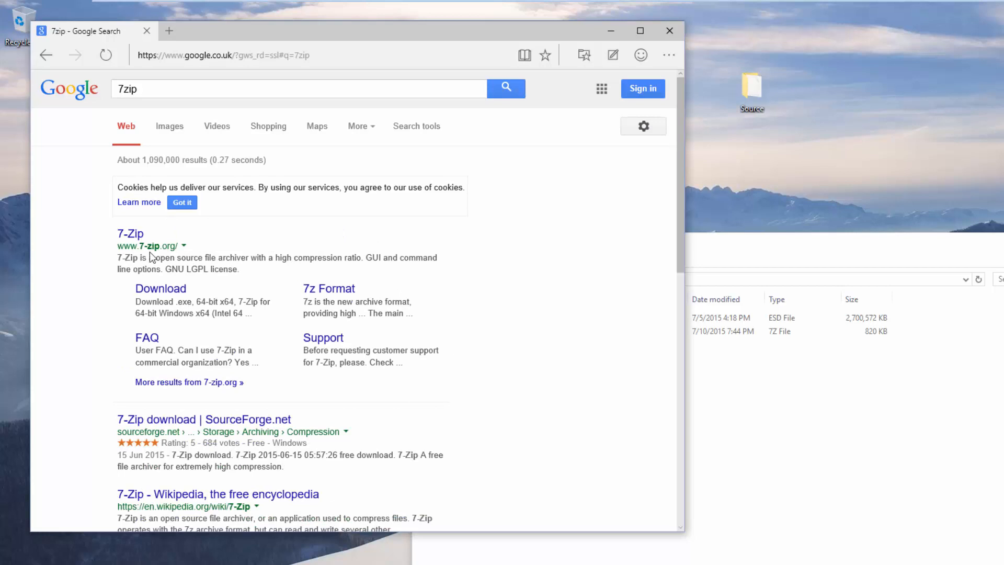
Download the 64-bit 7-Zip installer from 7-zip.org and complete its setup wizard
left_click(130, 233)
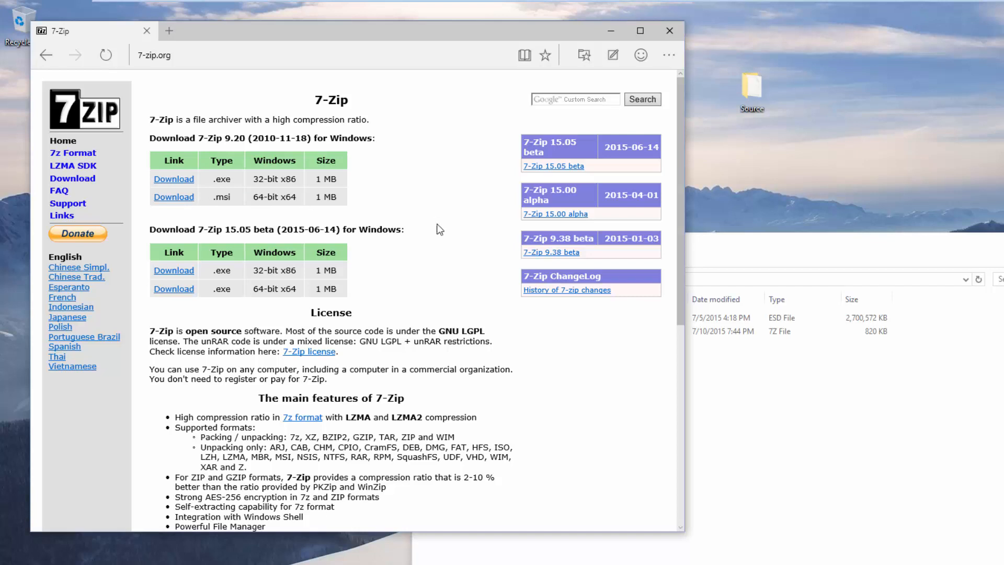
left_click(174, 197)
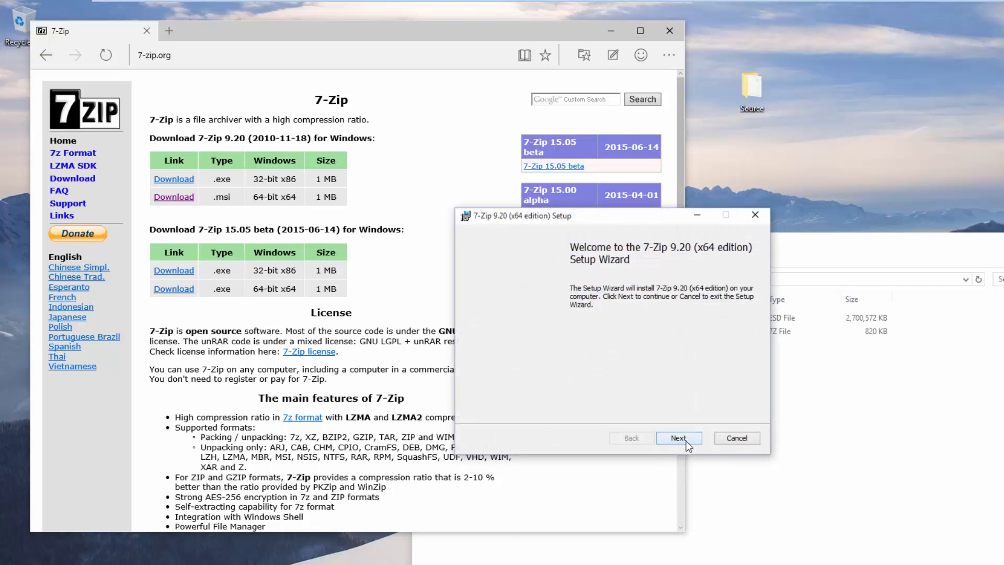
left_click(678, 438)
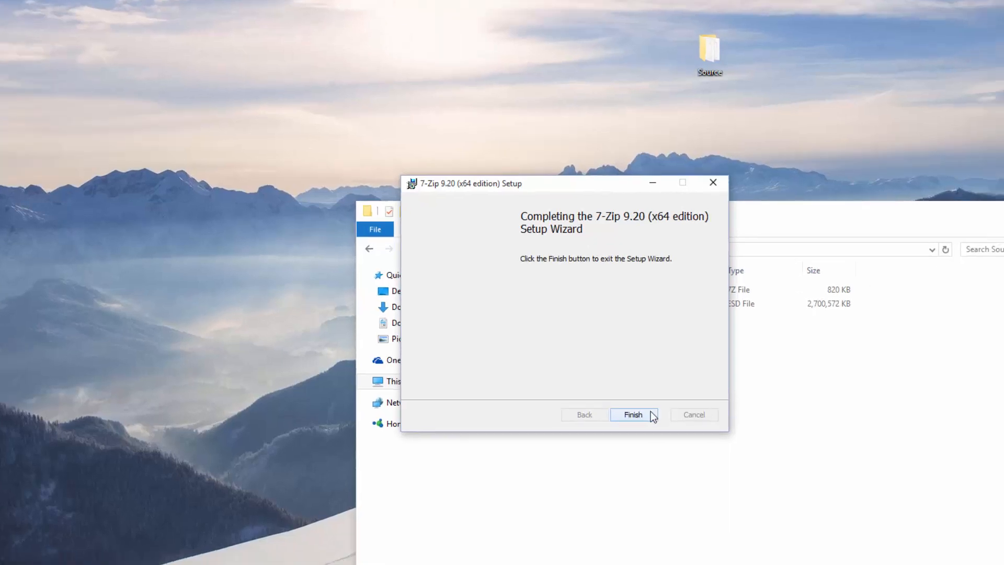
left_click(633, 415)
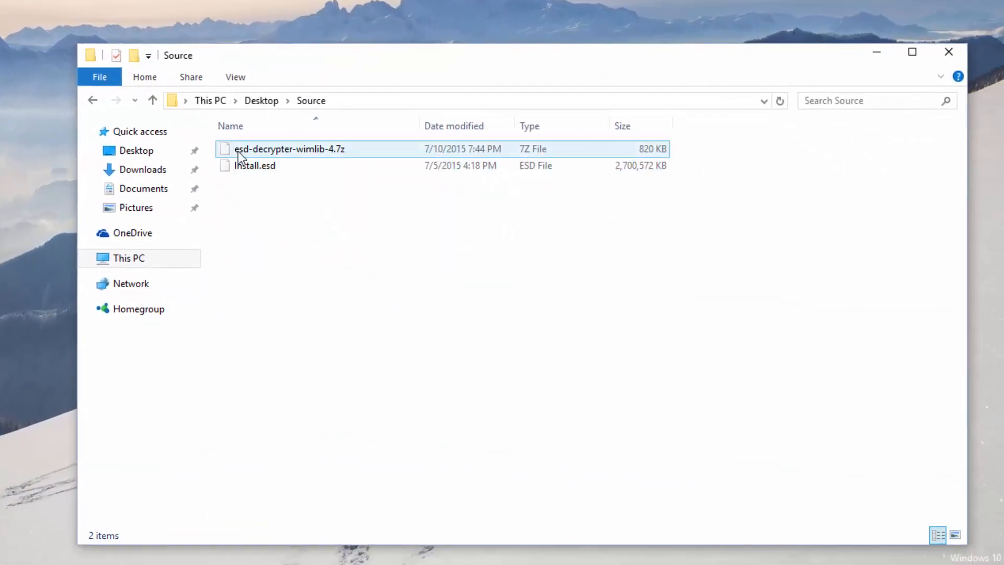
Extract esd-decrypter-wimlib-4.7z here with 7-Zip, adding bin, decrypt and ReadMe to Source
right_click(289, 148)
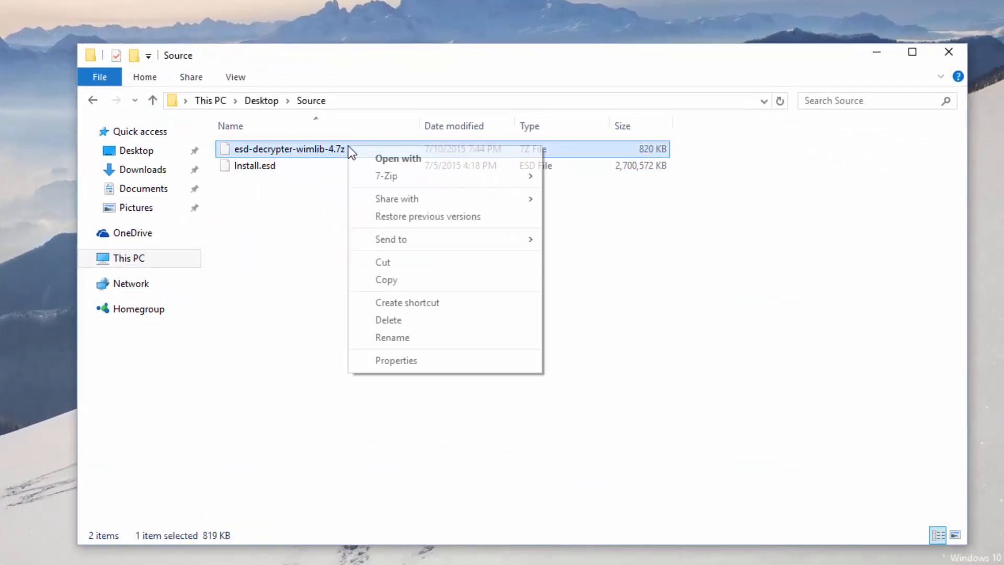
mouse_move(386, 176)
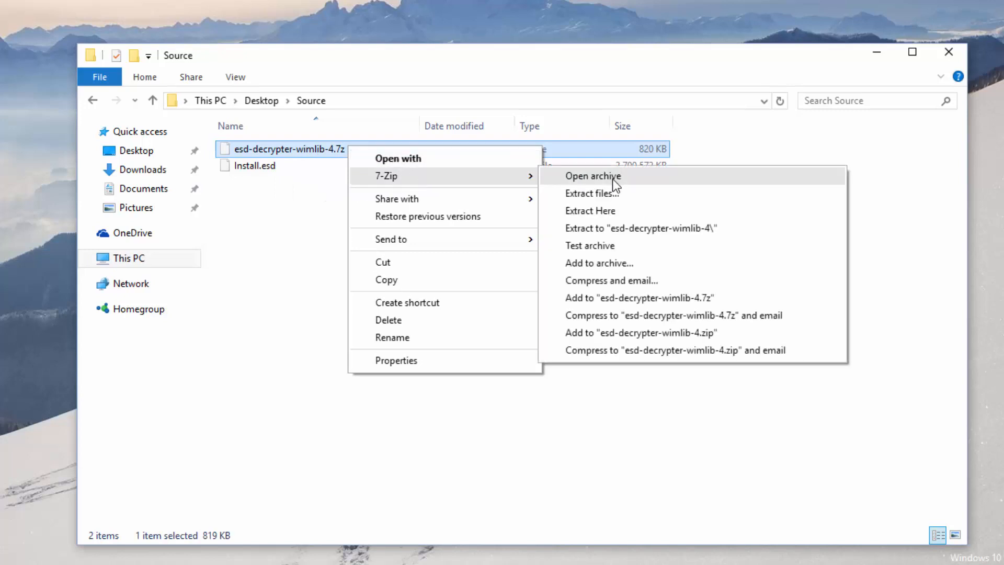
mouse_move(621, 228)
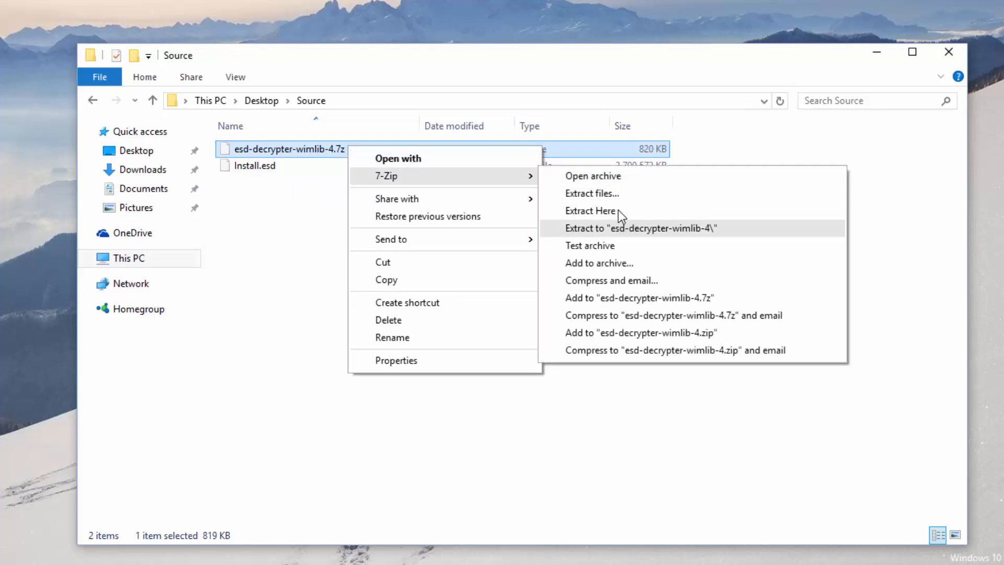
left_click(641, 228)
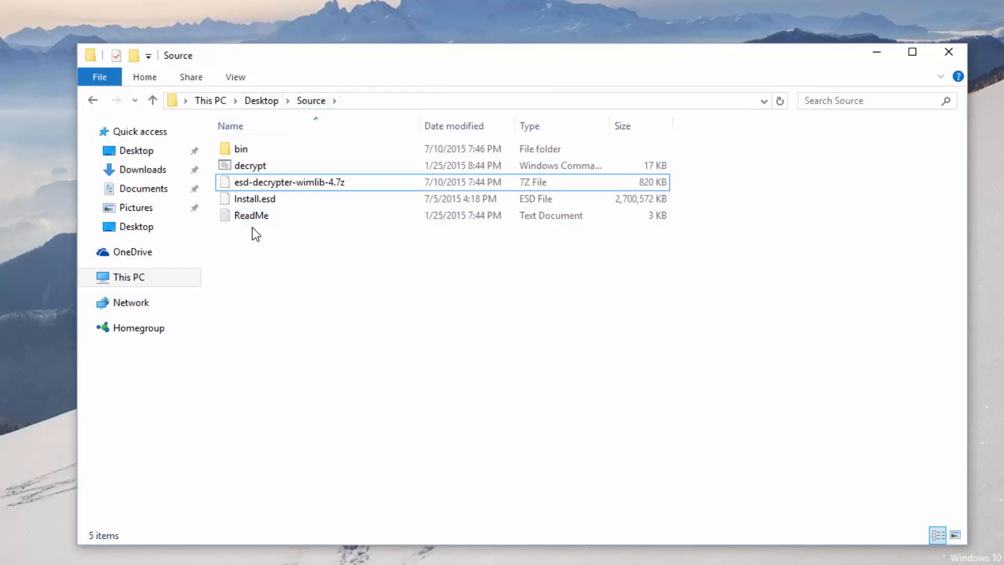
left_click(250, 166)
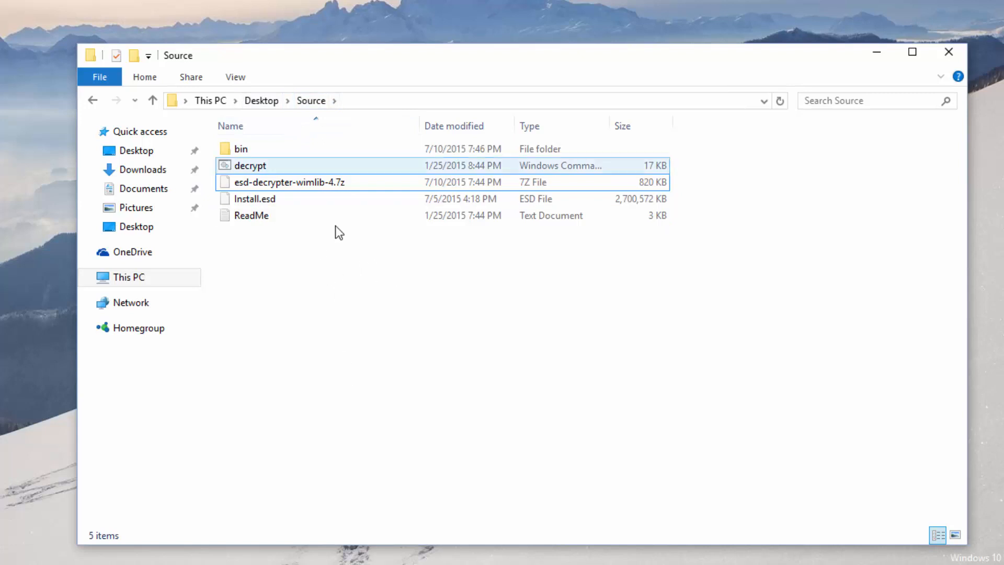
left_click(254, 199)
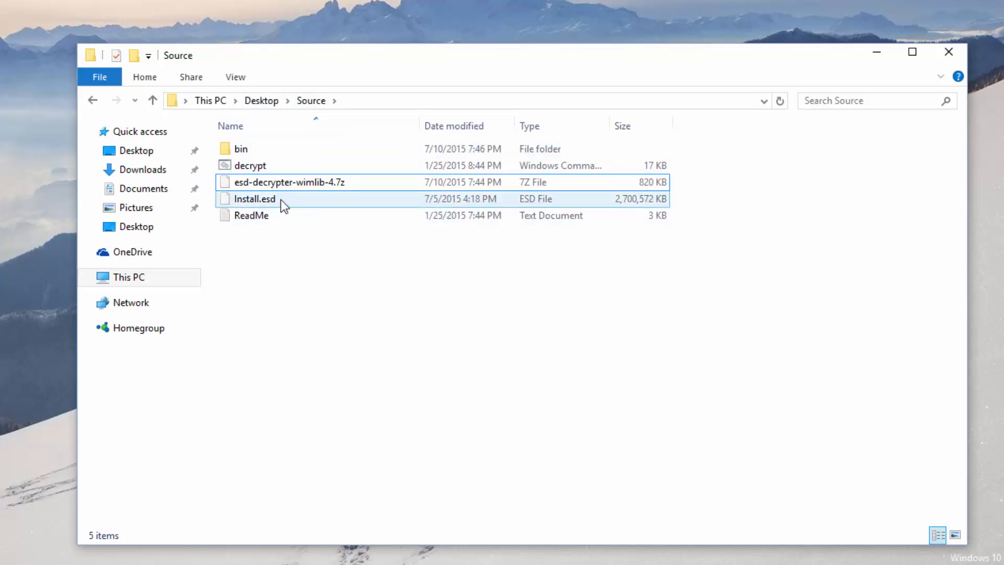
left_click(250, 165)
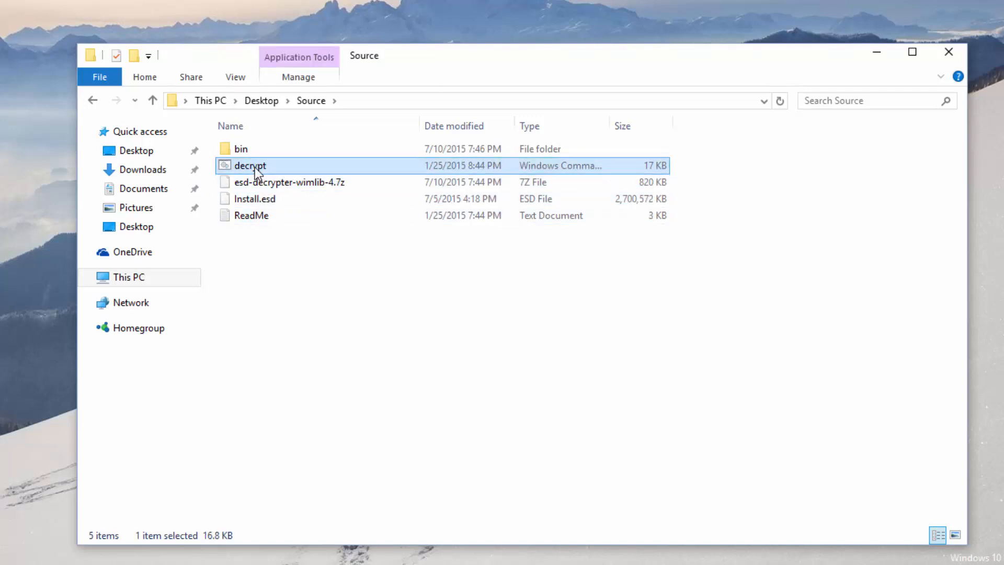
Run the decrypt script as administrator, approving the UAC prompt to reach the ESD decryption menu
right_click(250, 165)
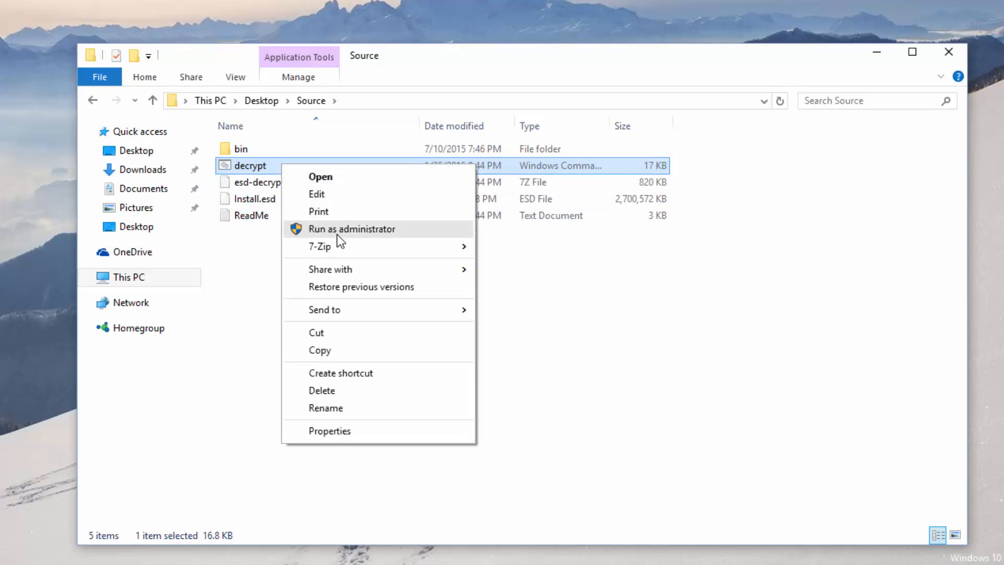
left_click(351, 229)
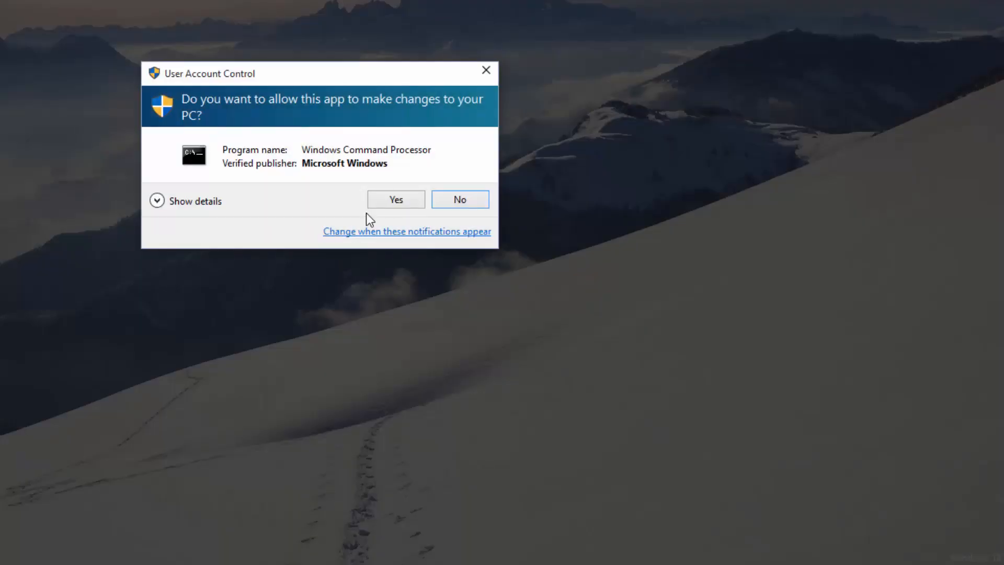
left_click(395, 199)
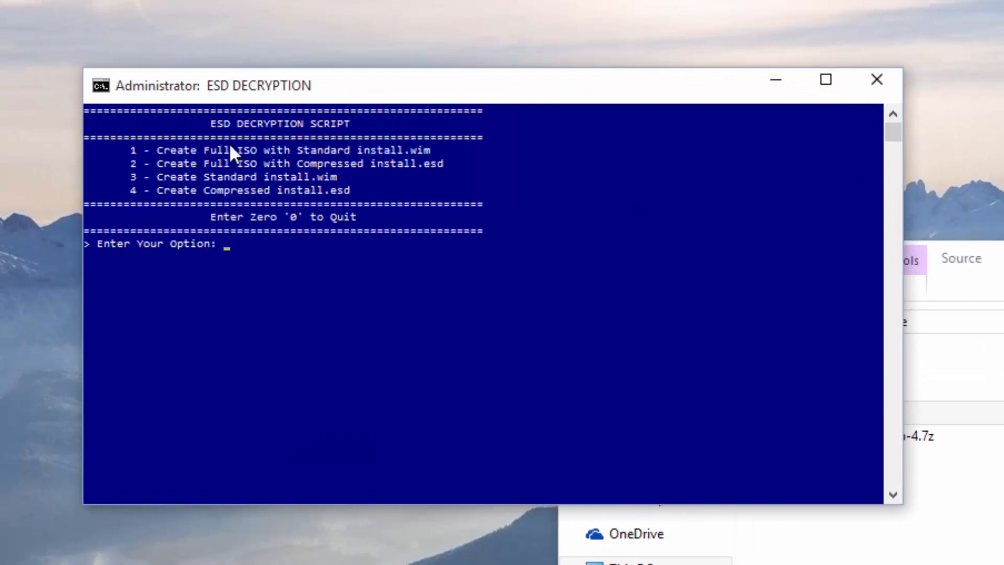
mouse_move(247, 242)
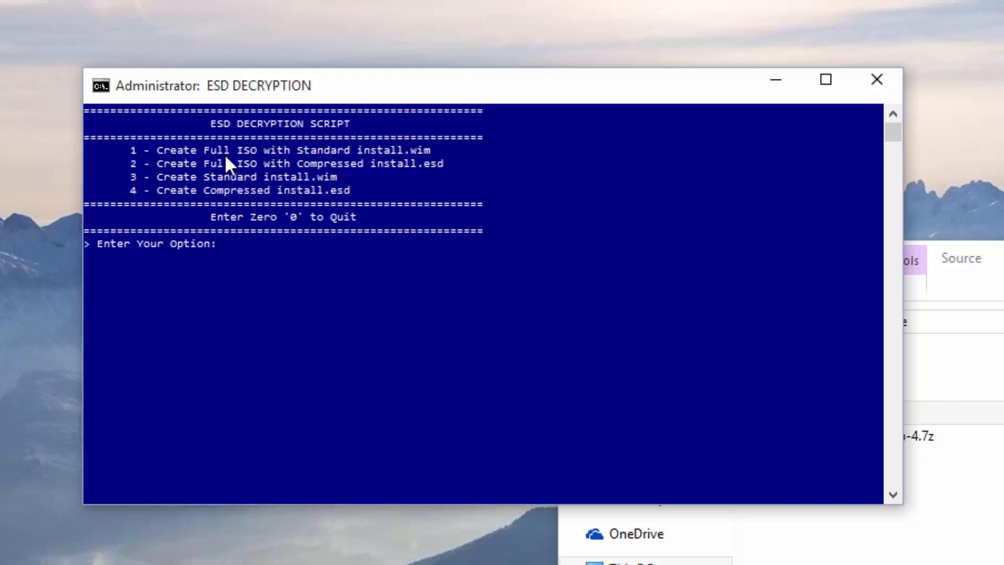
mouse_move(272, 154)
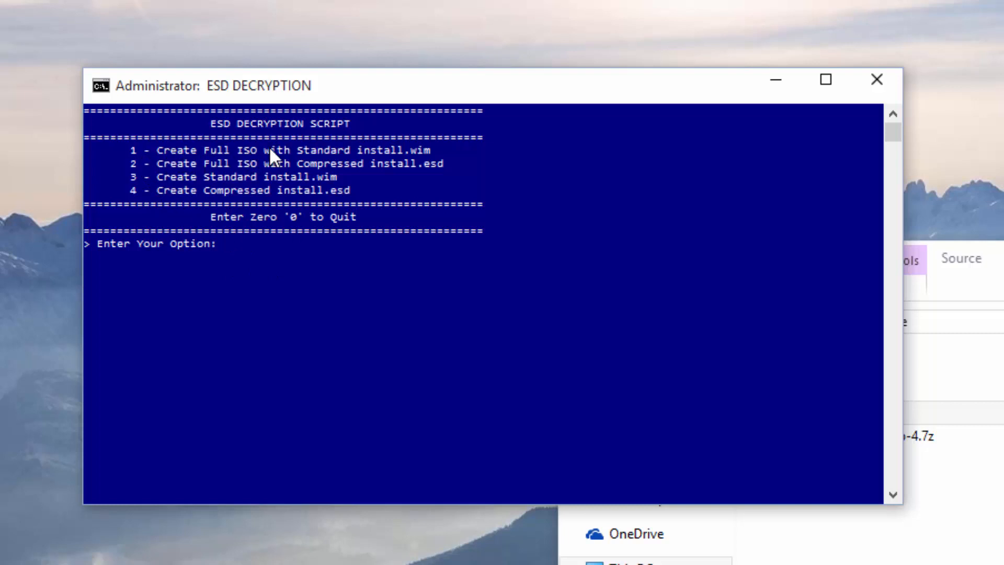
mouse_move(249, 191)
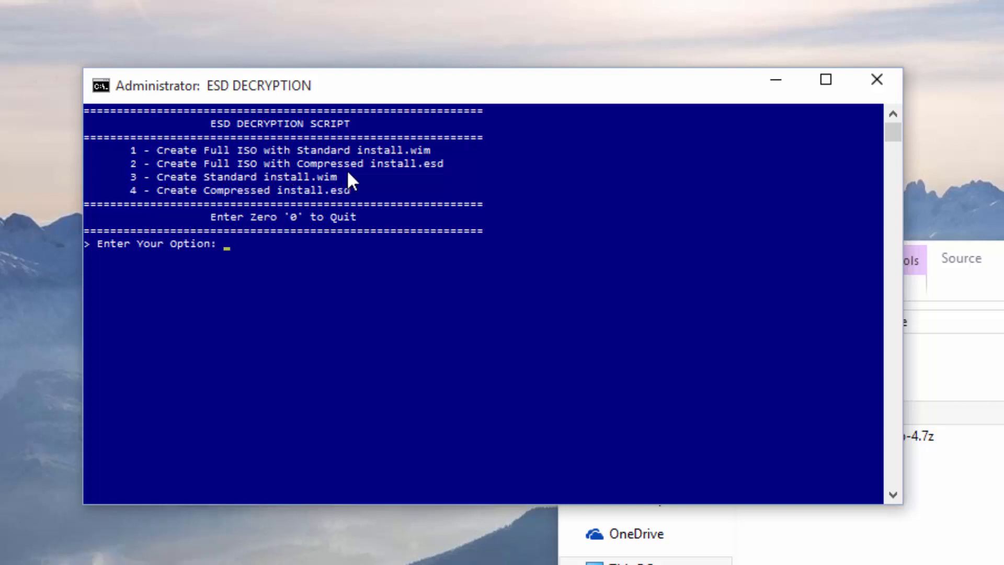
mouse_move(355, 226)
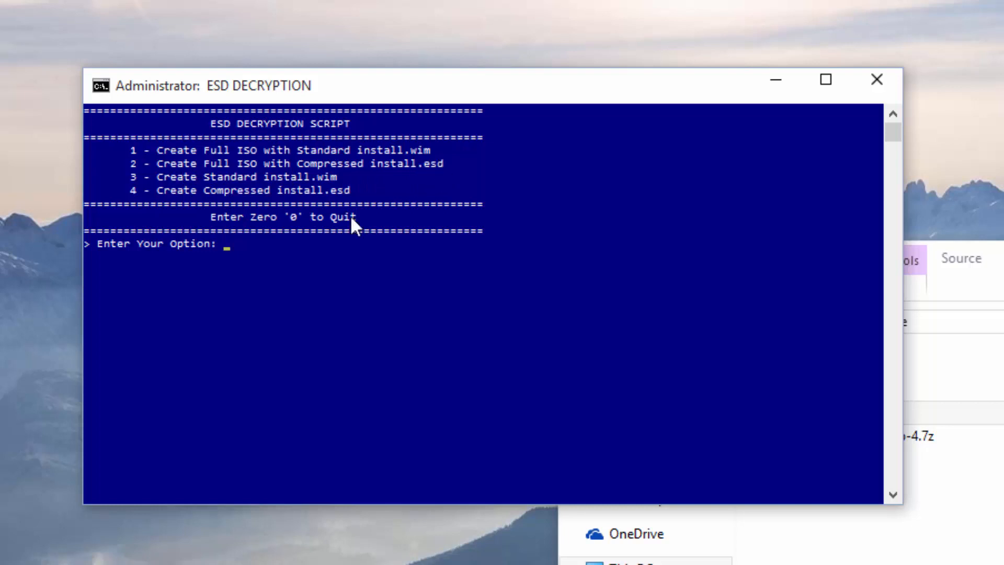
mouse_move(302, 191)
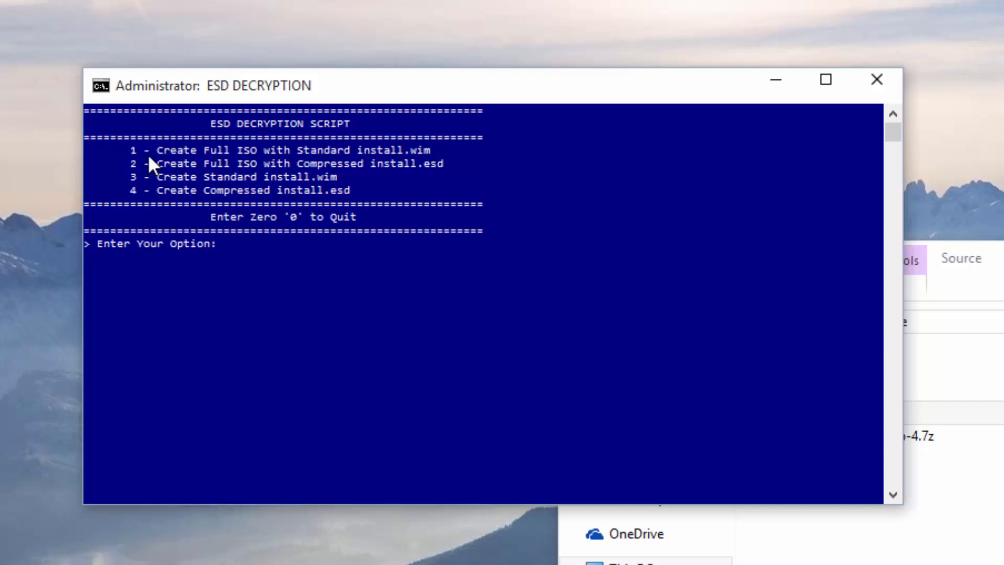
mouse_move(280, 295)
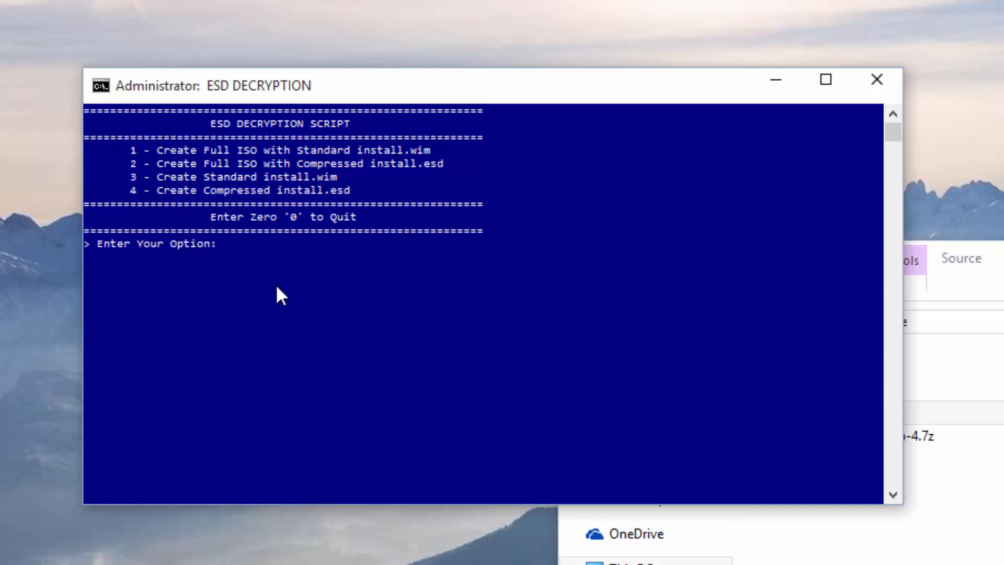
Choose option 1 to build en-gb_windows_10_pro_10130_x64_dvd.iso with standard install.wim, then exit the script
type("1")
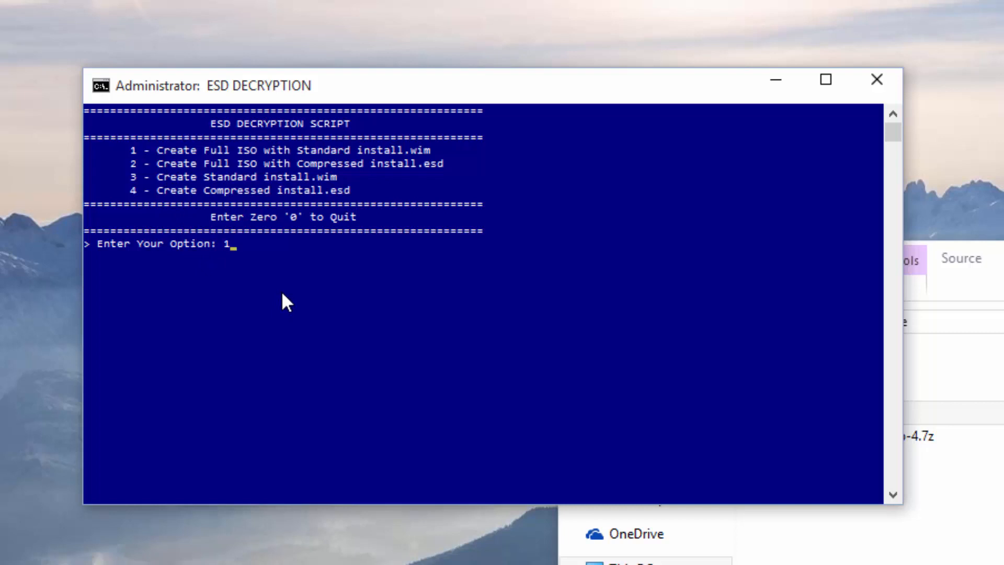
key("Enter")
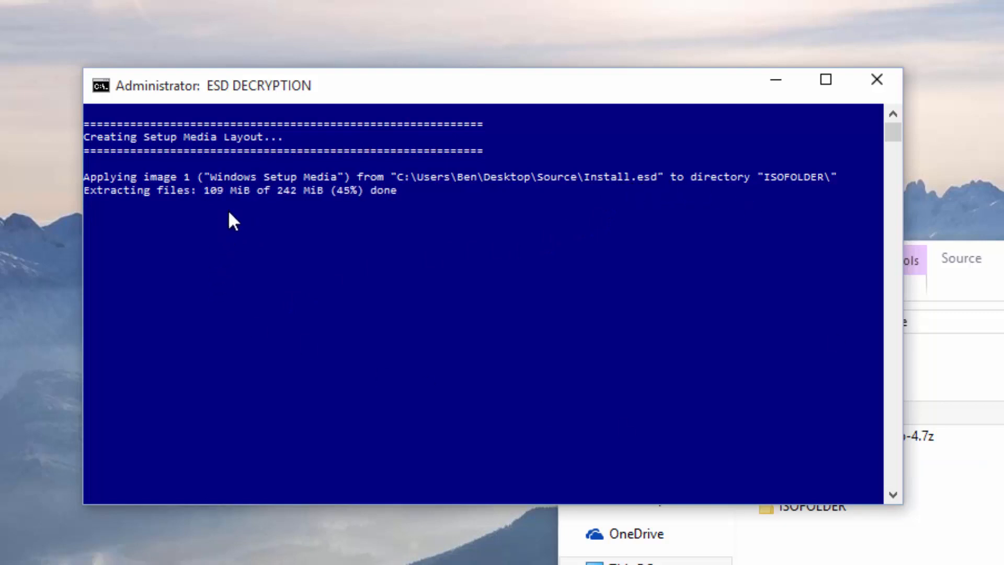
mouse_move(321, 269)
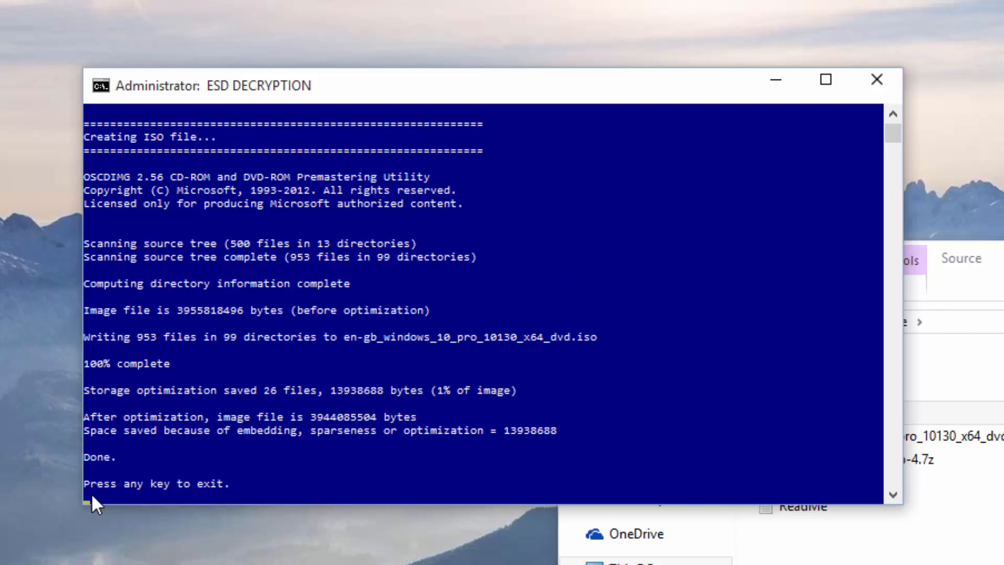
mouse_move(96, 486)
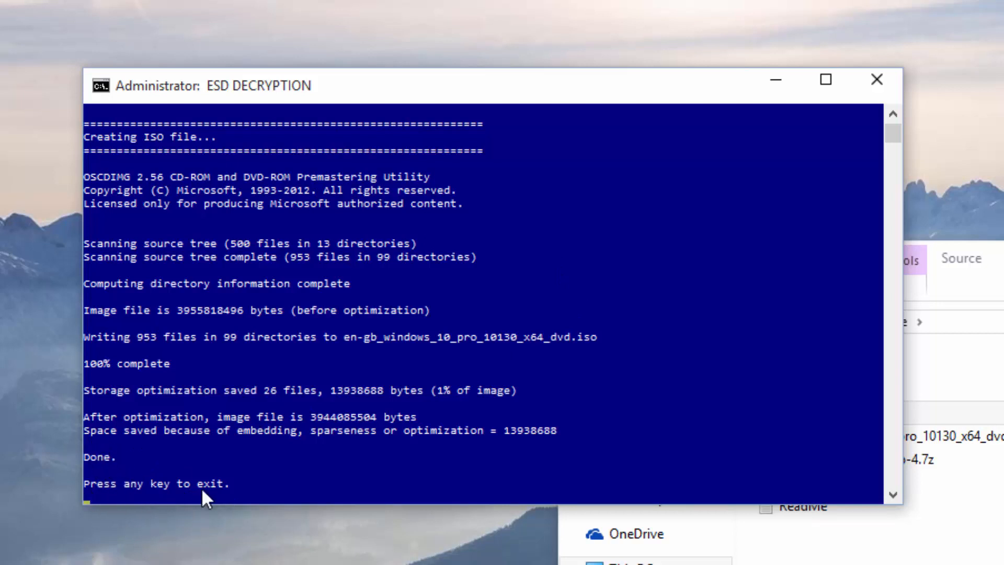
mouse_move(227, 504)
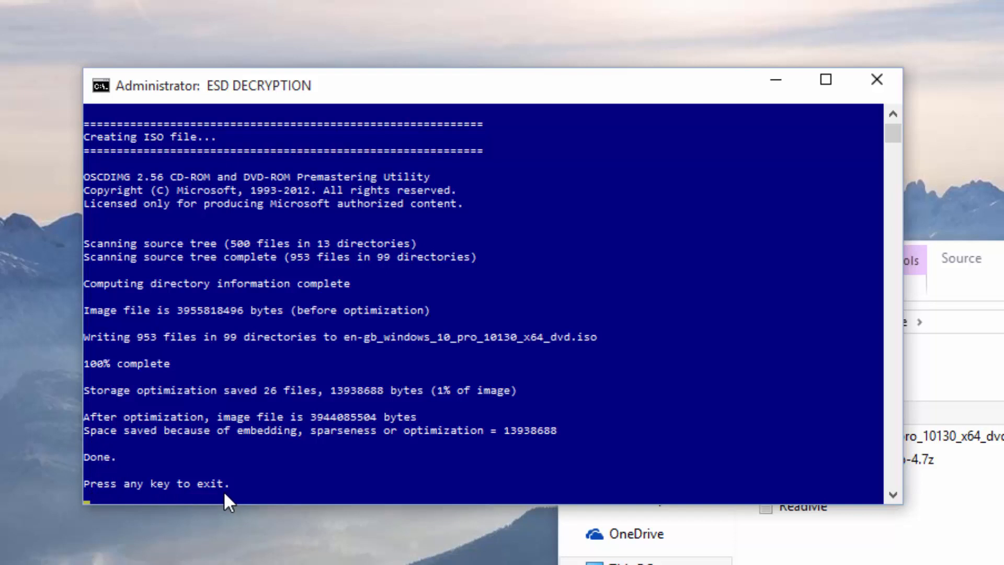
key("enter")
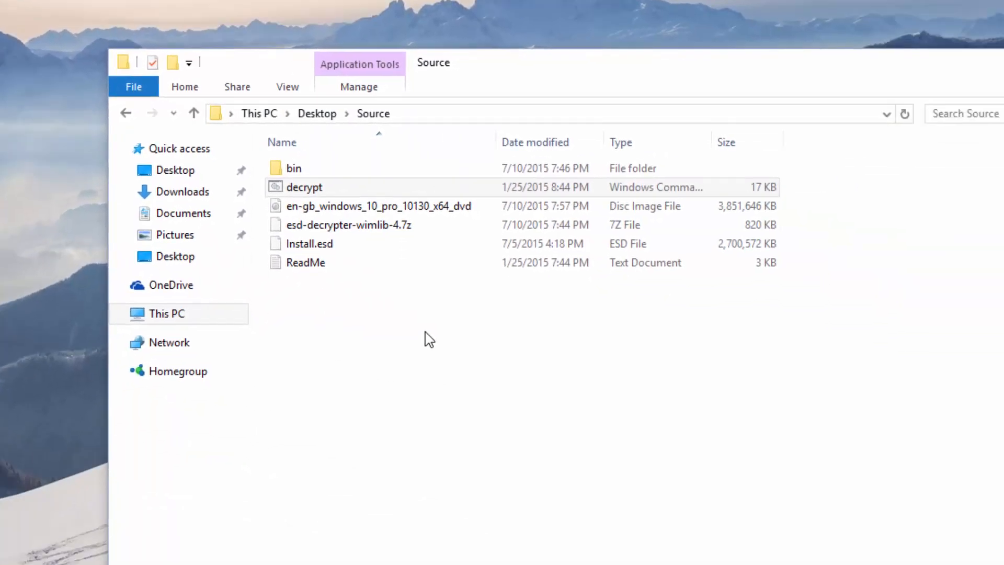
left_click(378, 207)
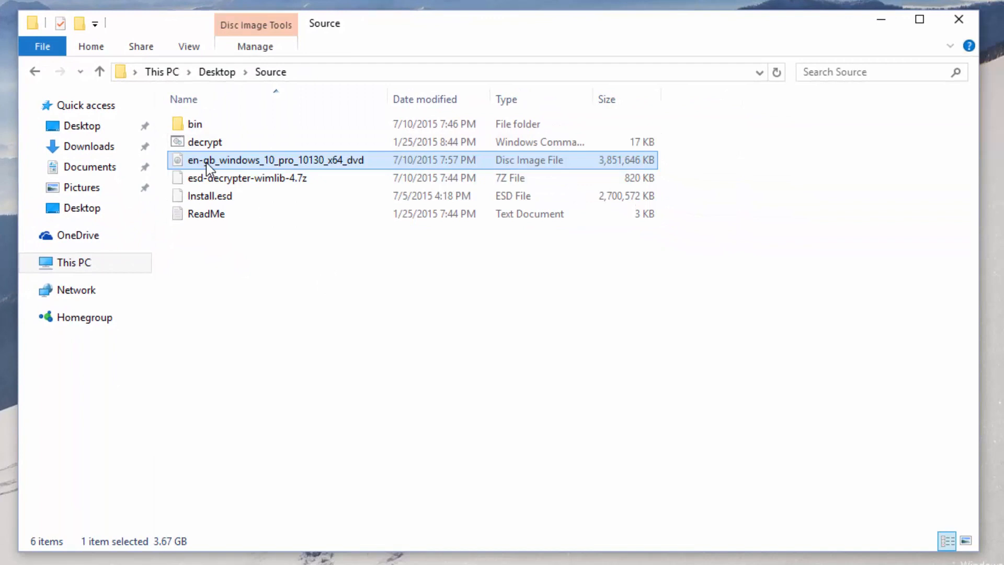
mouse_move(634, 165)
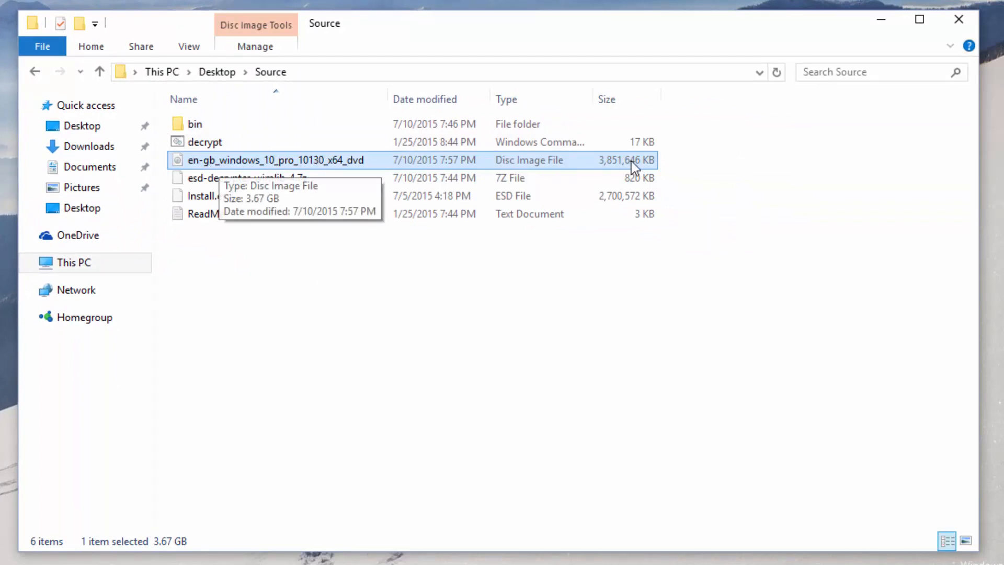
mouse_move(625, 171)
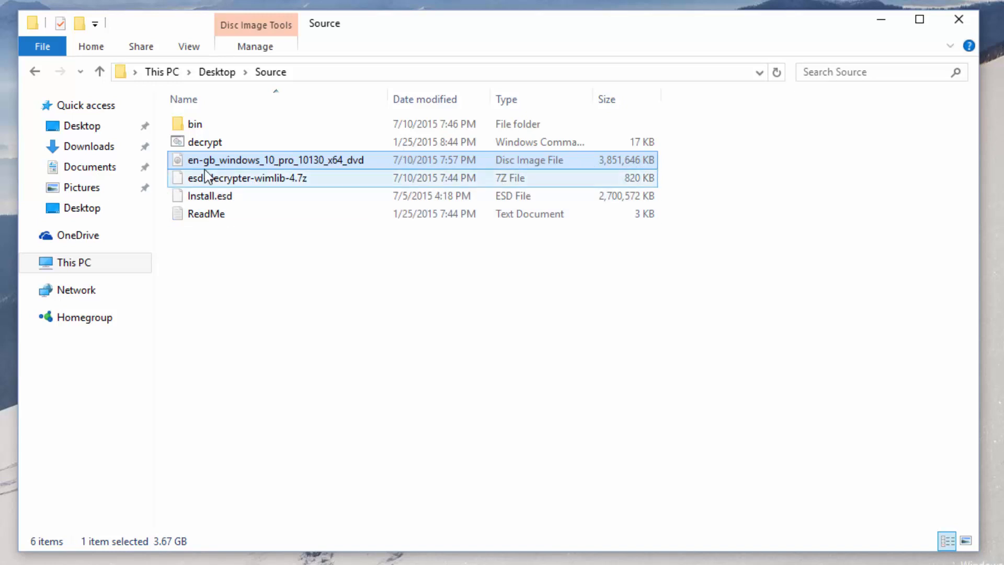
mouse_move(211, 167)
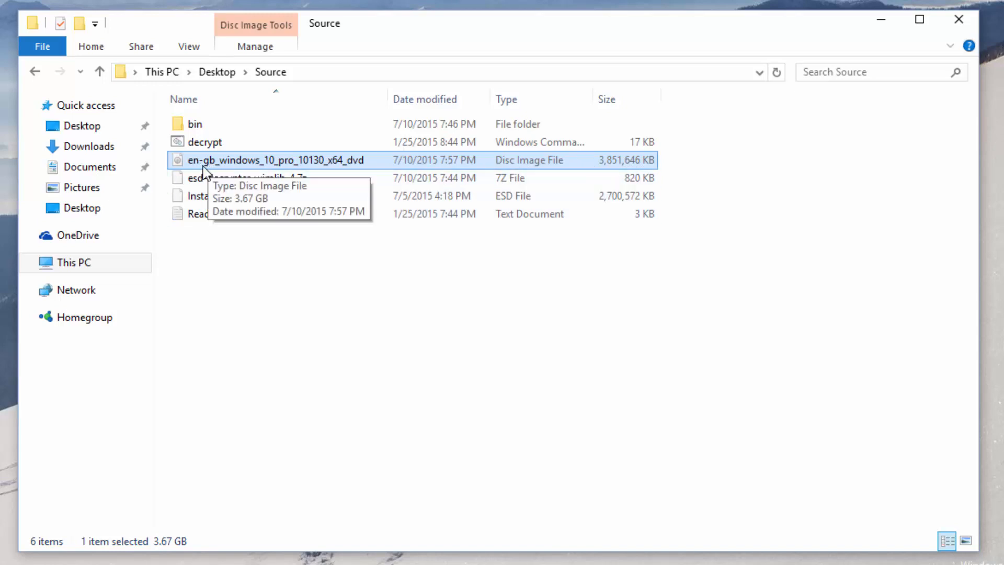
mouse_move(300, 167)
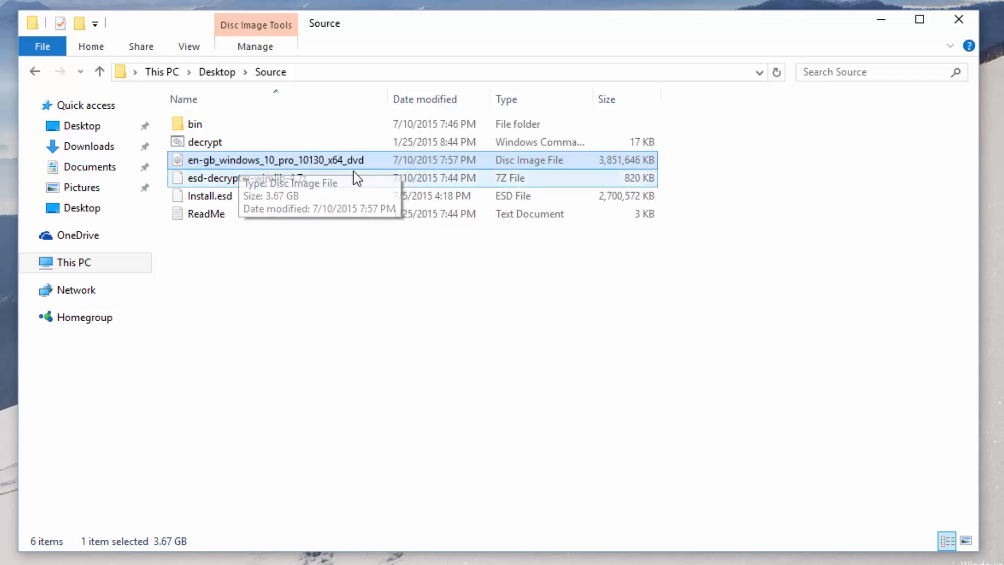
mouse_move(314, 165)
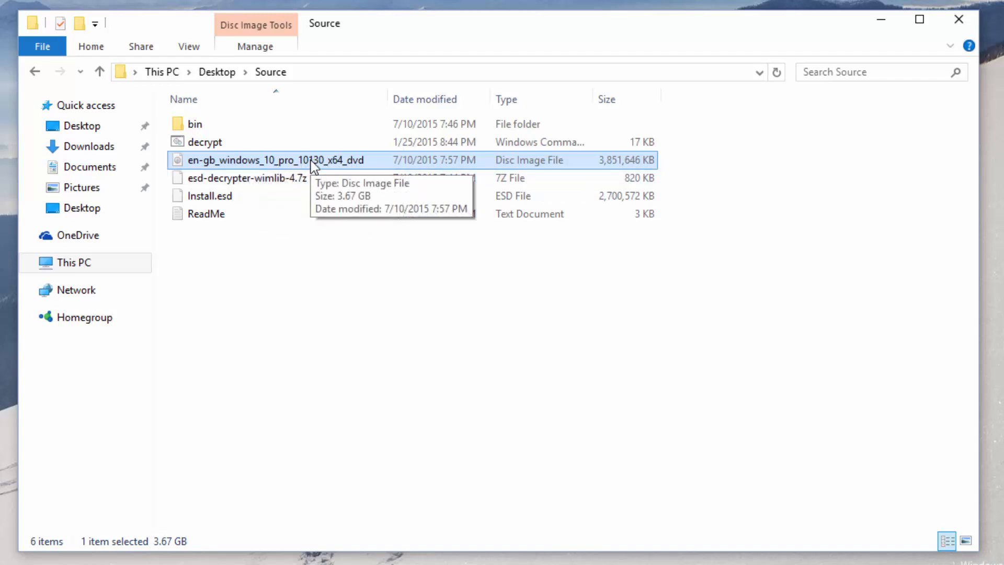
mouse_move(375, 176)
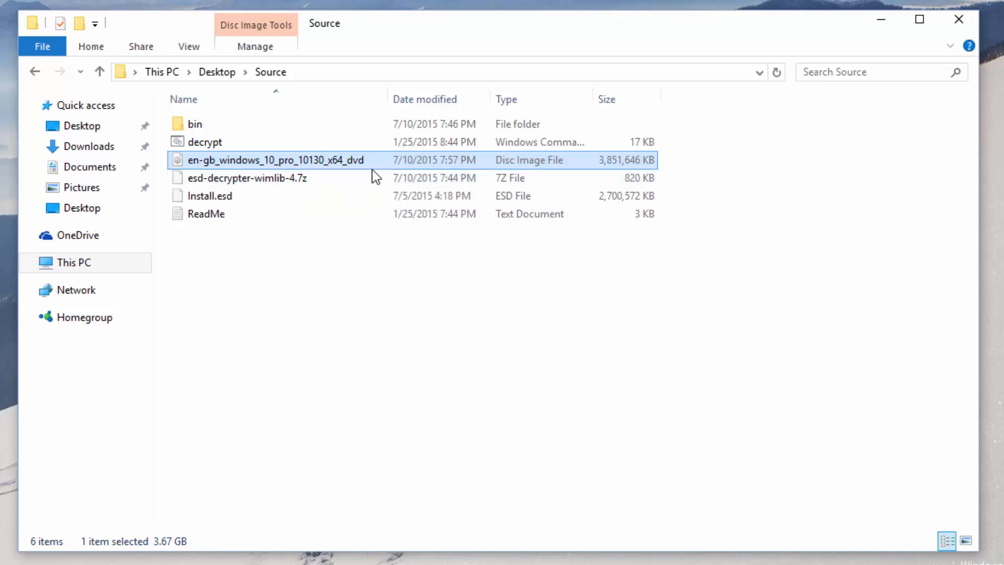
mouse_move(298, 163)
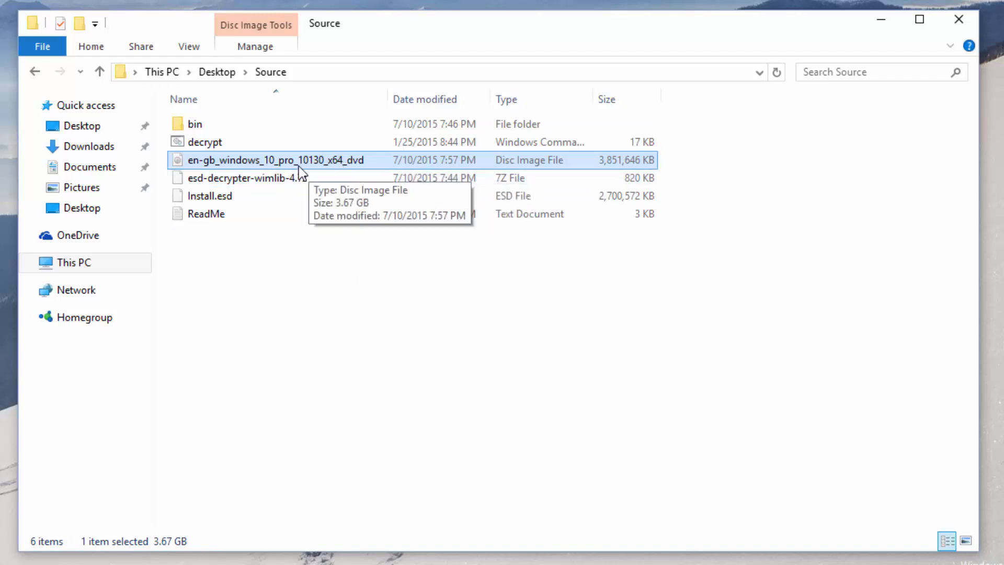
mouse_move(289, 138)
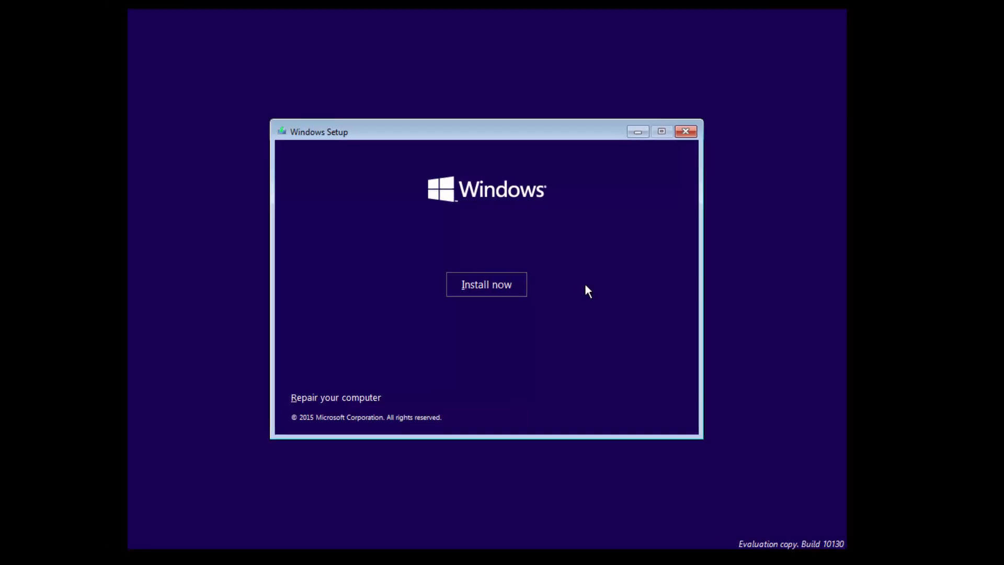
mouse_move(582, 310)
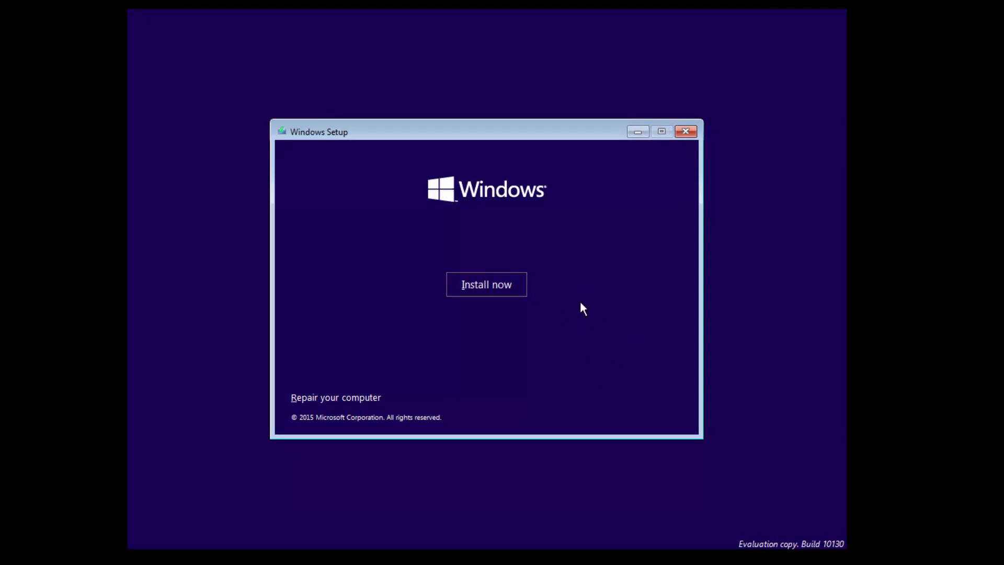
mouse_move(591, 284)
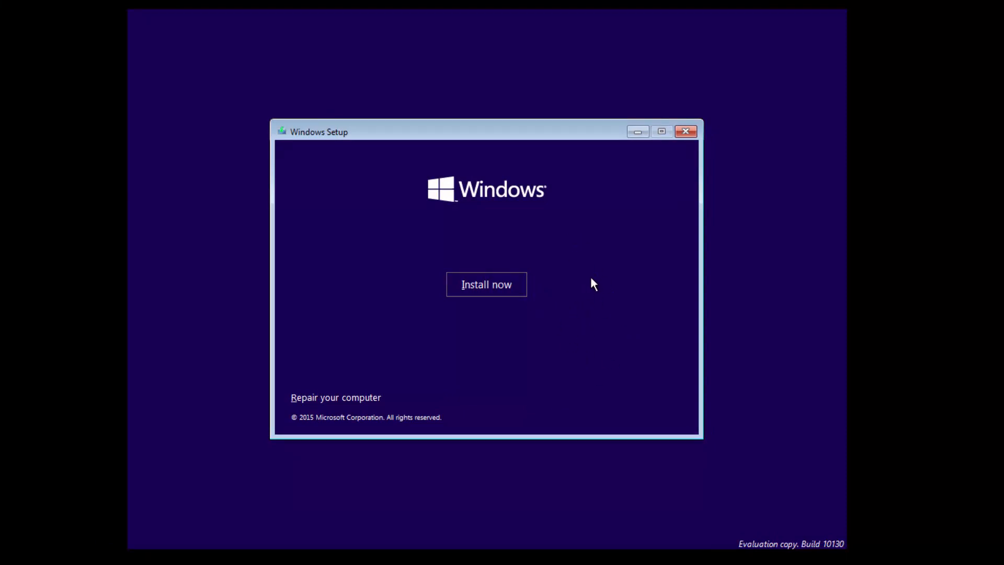
mouse_move(510, 351)
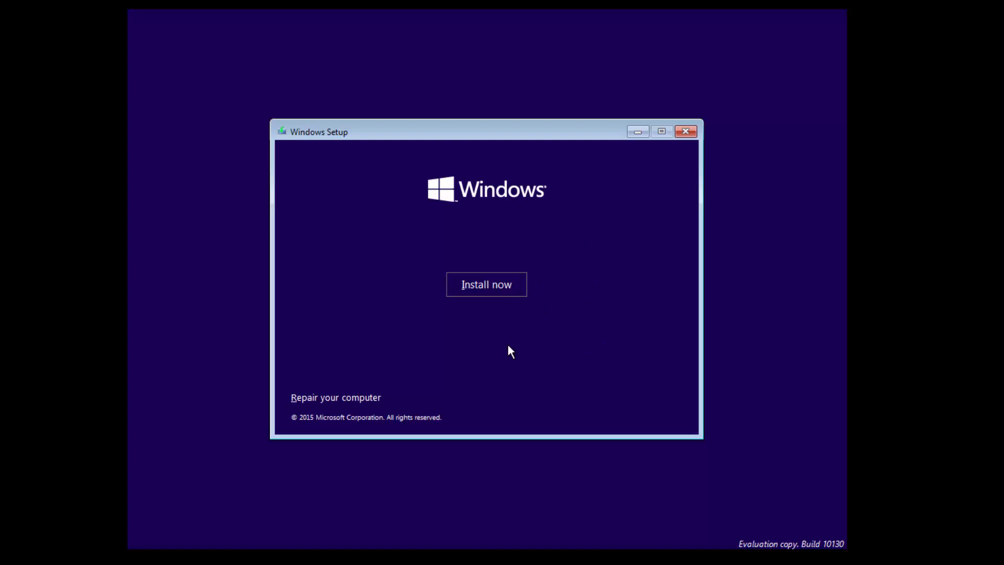